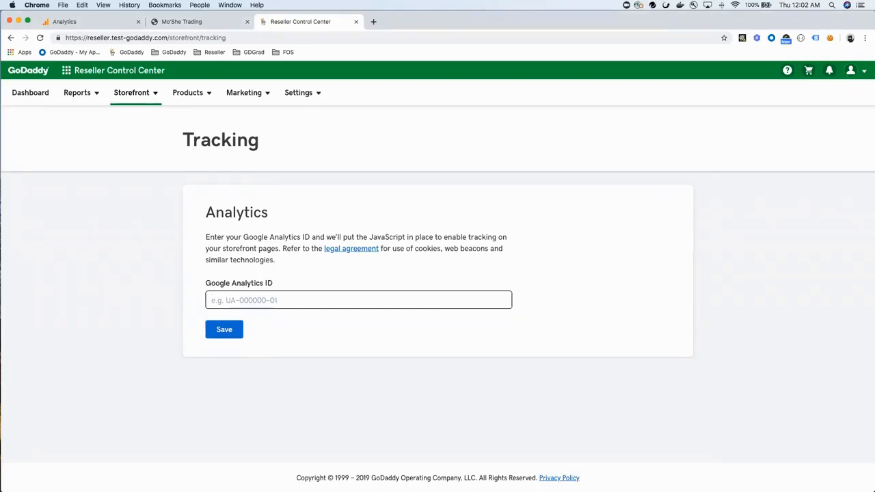
mouse_move(368, 172)
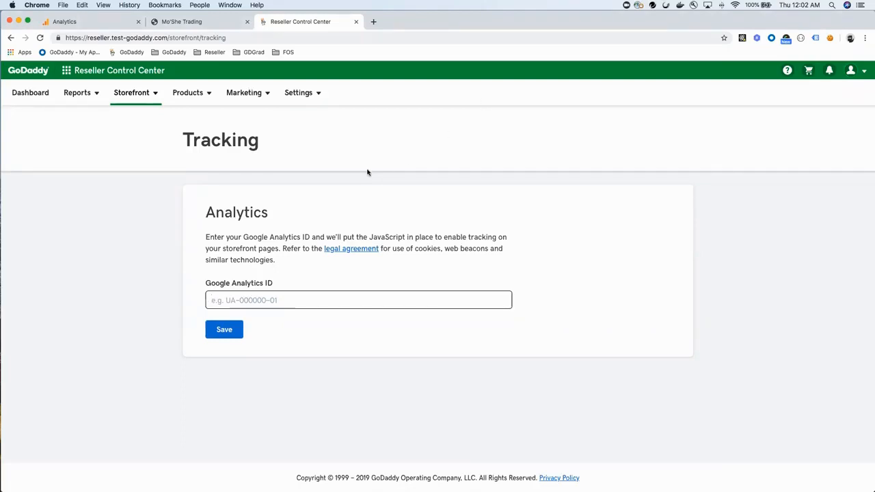
mouse_move(365, 172)
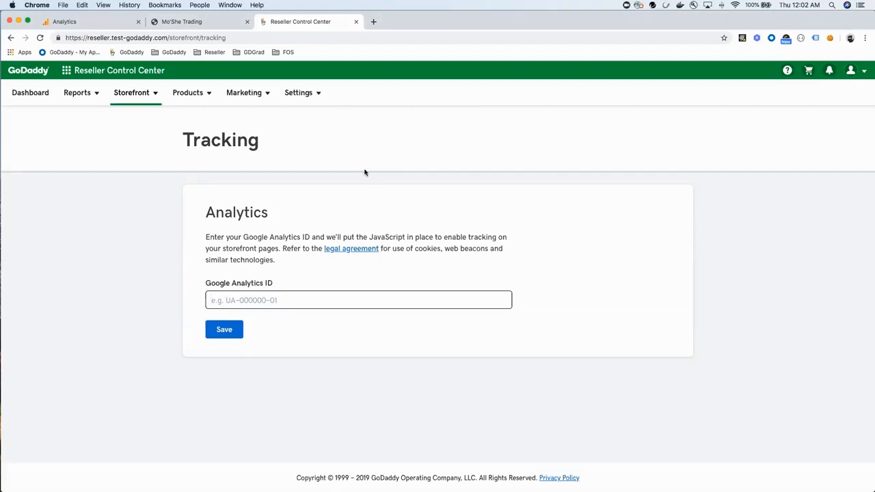
mouse_move(336, 208)
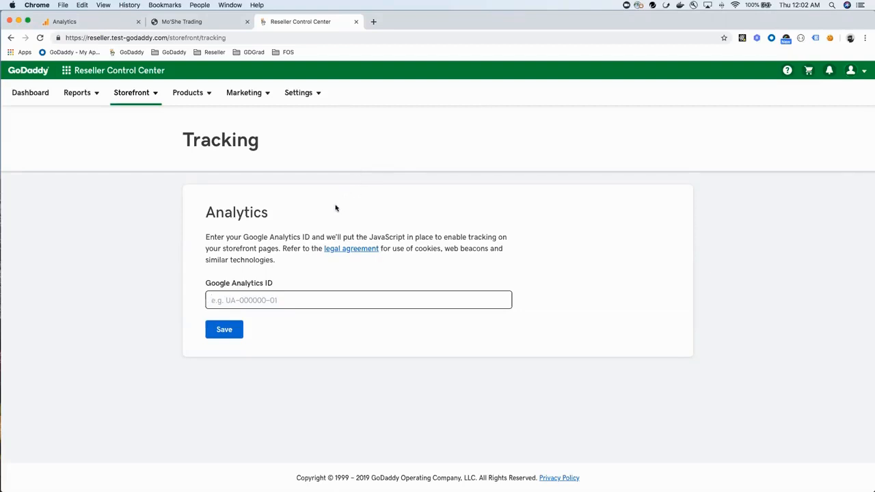
mouse_move(327, 214)
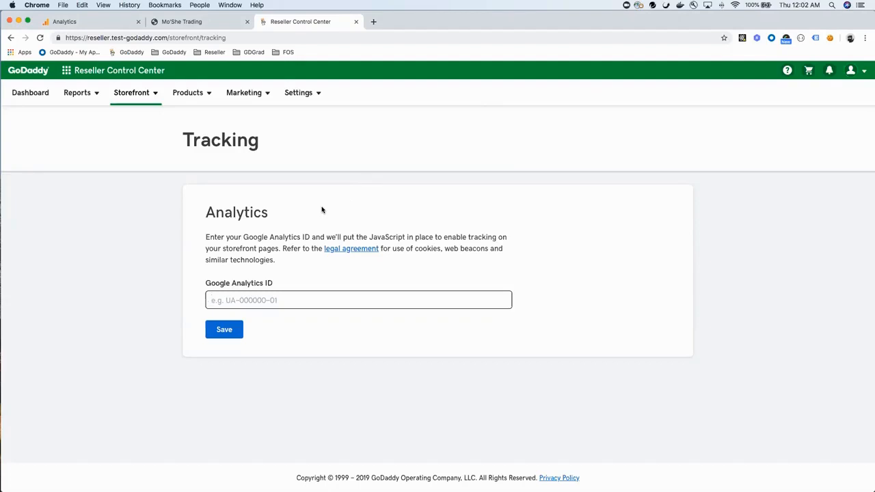
mouse_move(314, 210)
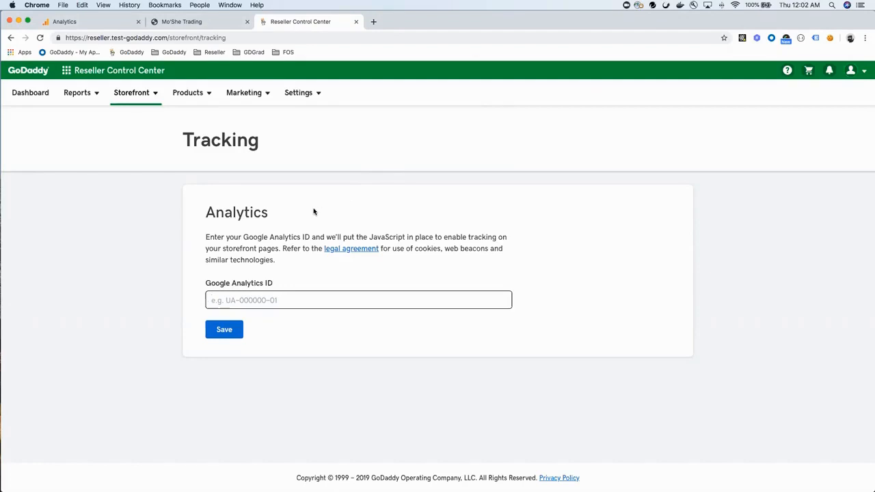
mouse_move(309, 210)
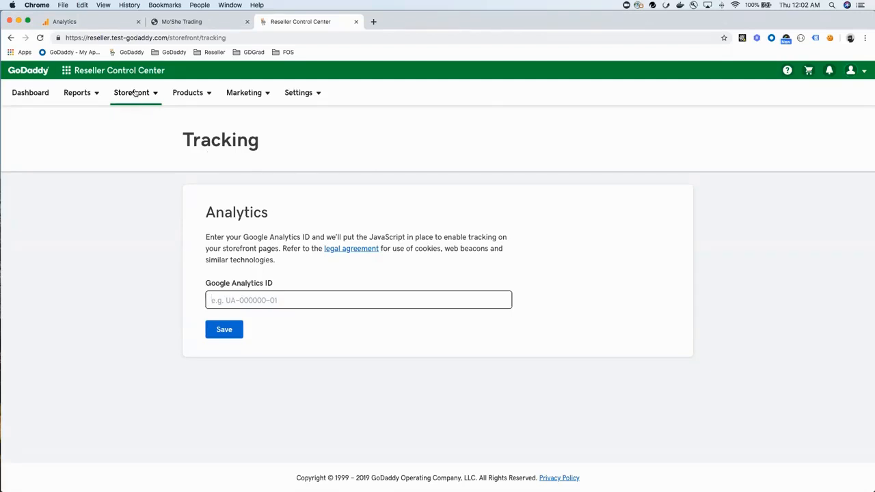
left_click(131, 92)
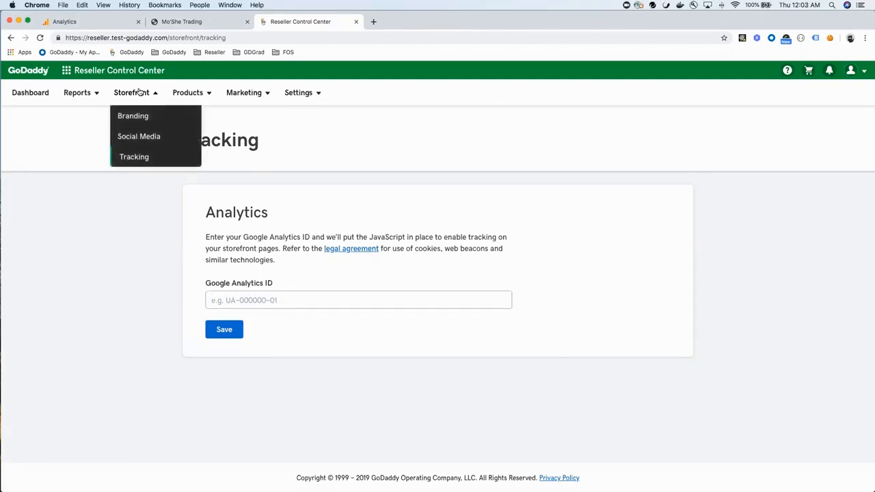
mouse_move(134, 157)
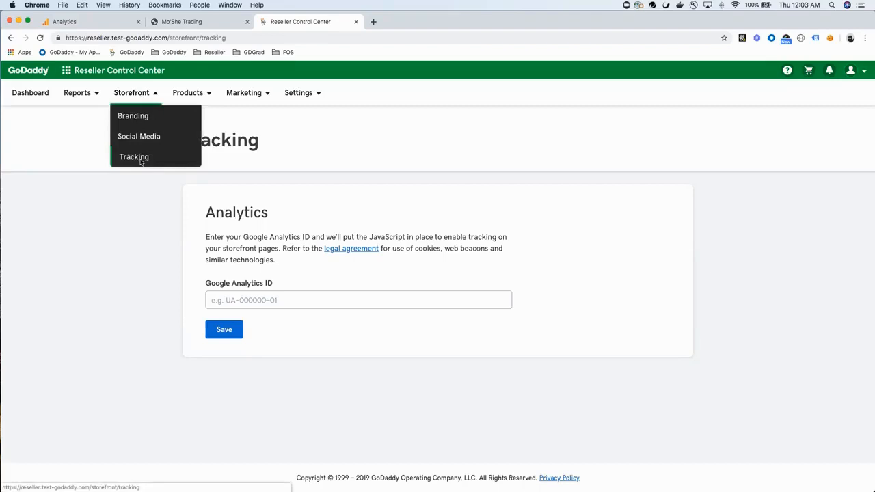
left_click(134, 156)
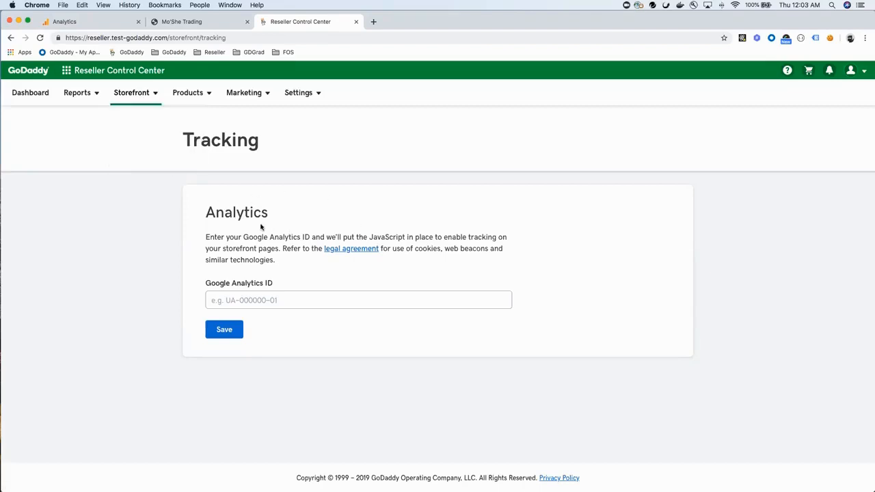
mouse_move(250, 240)
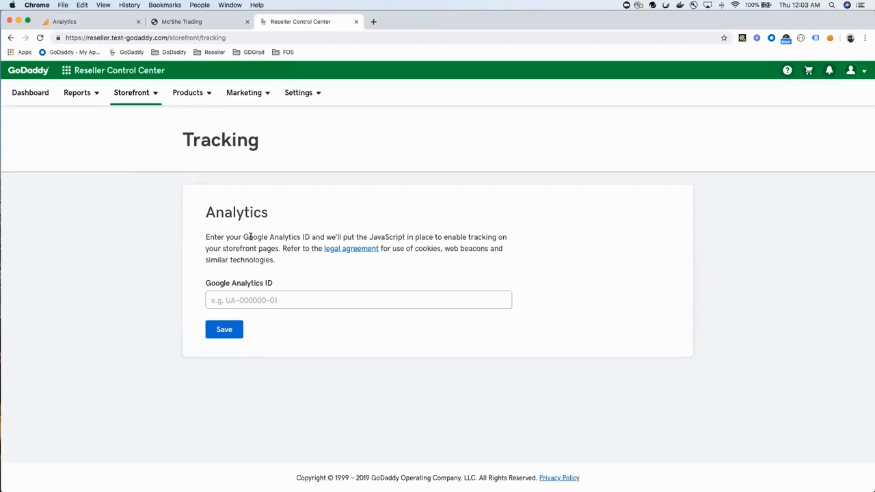
mouse_move(248, 233)
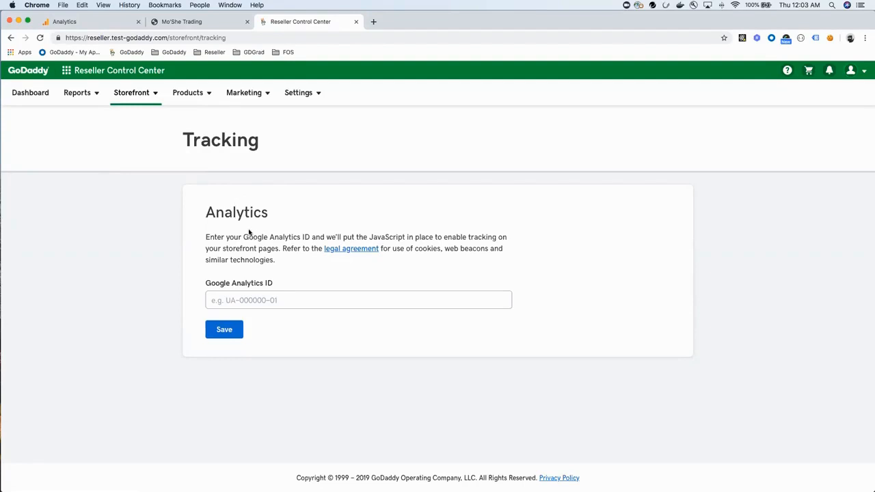
mouse_move(247, 228)
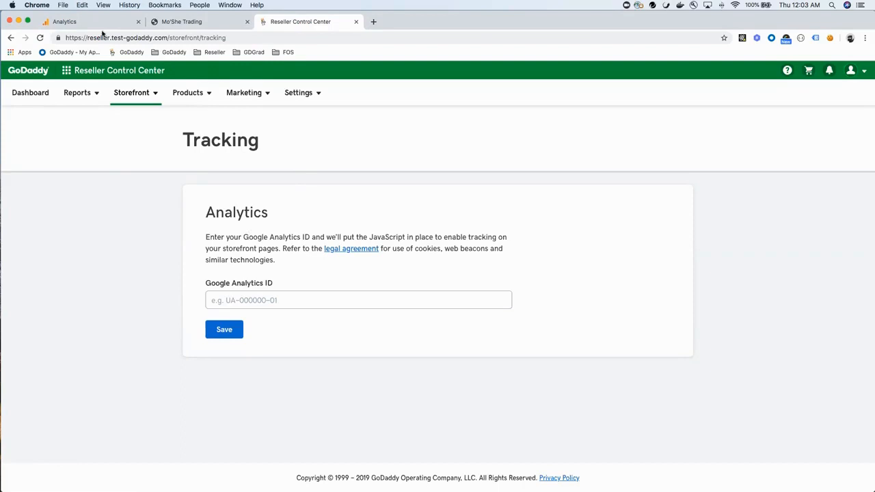
left_click(69, 21)
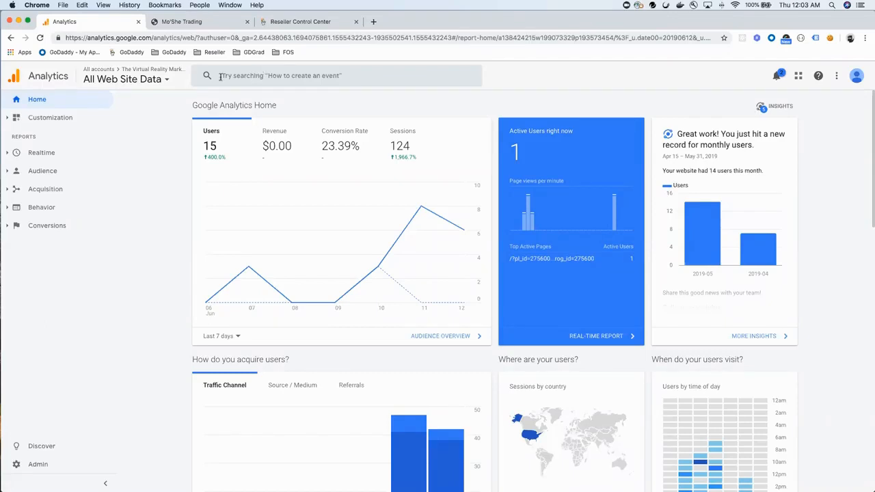
left_click(128, 80)
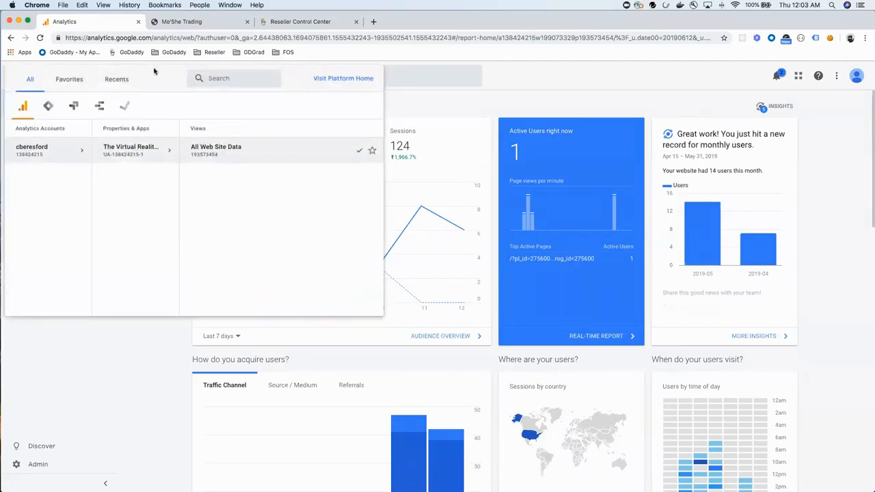
left_click(130, 149)
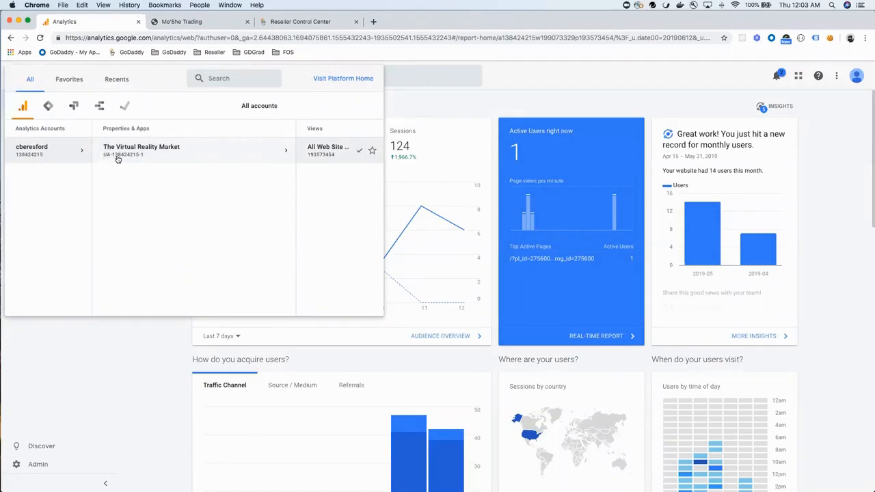
mouse_move(134, 179)
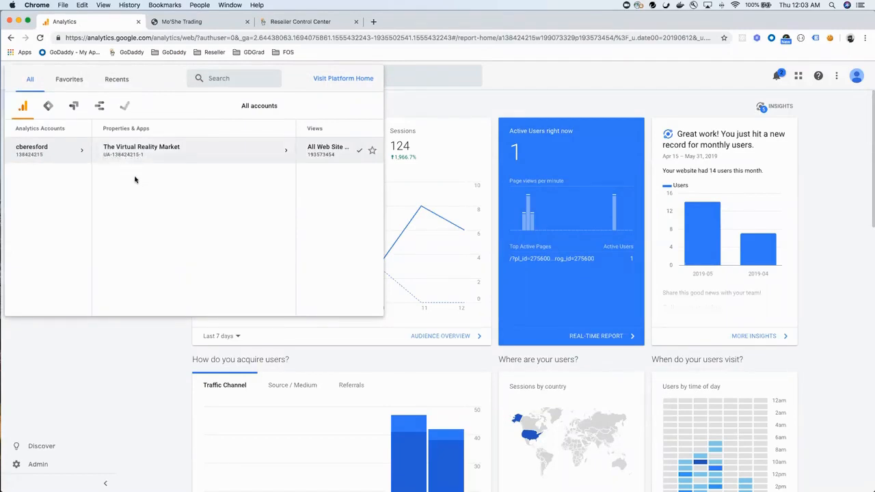
left_click(141, 149)
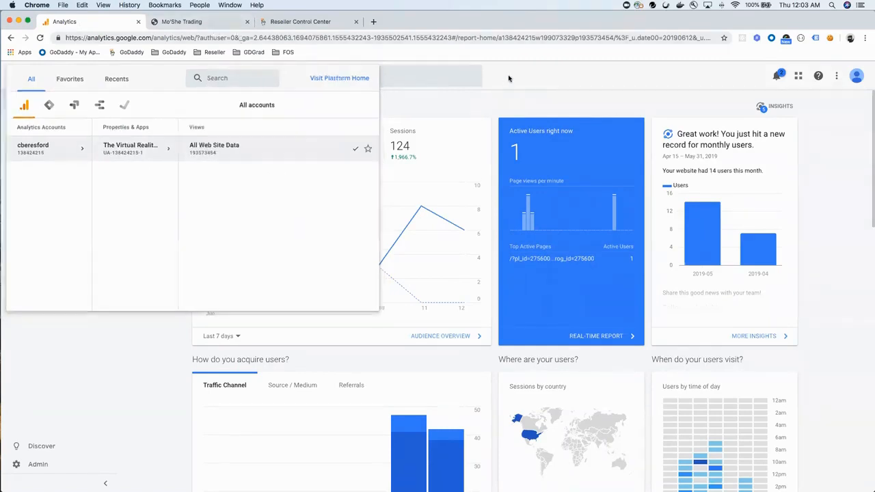
left_click(307, 21)
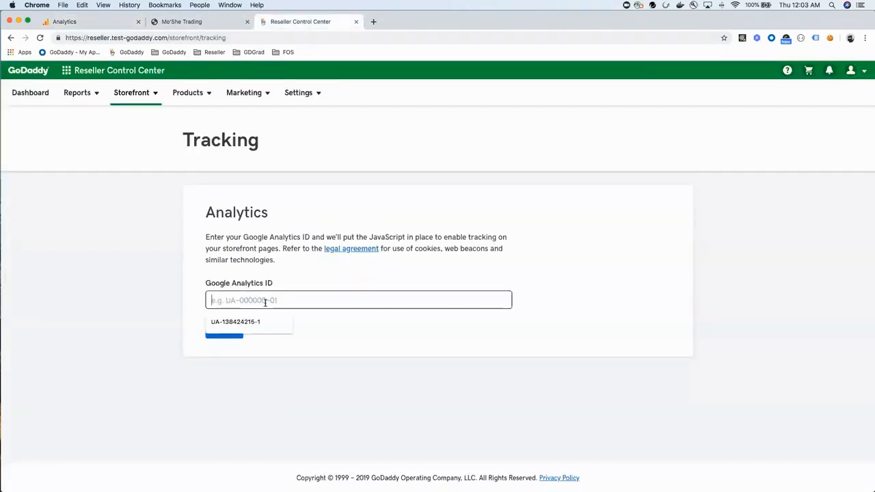
left_click(235, 321)
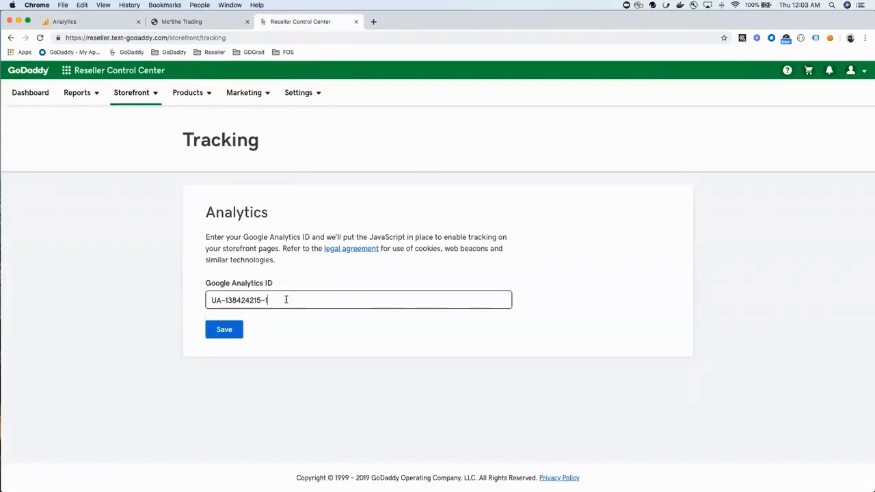
left_click(224, 329)
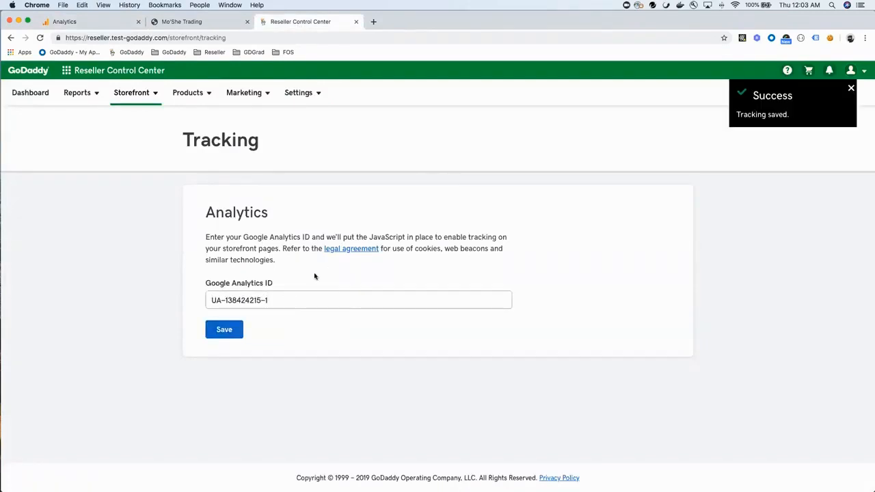
mouse_move(323, 264)
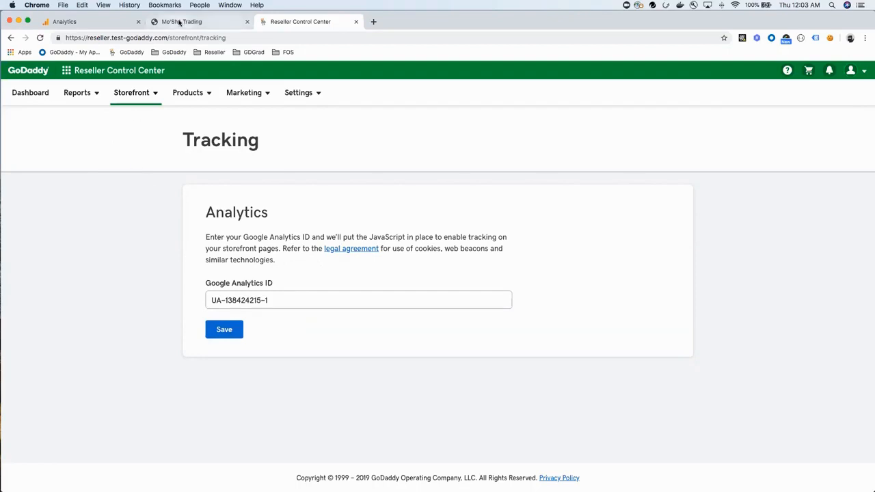
- Run Tag Assistant on the Mo'She Trading storefront to list its four tags
left_click(186, 22)
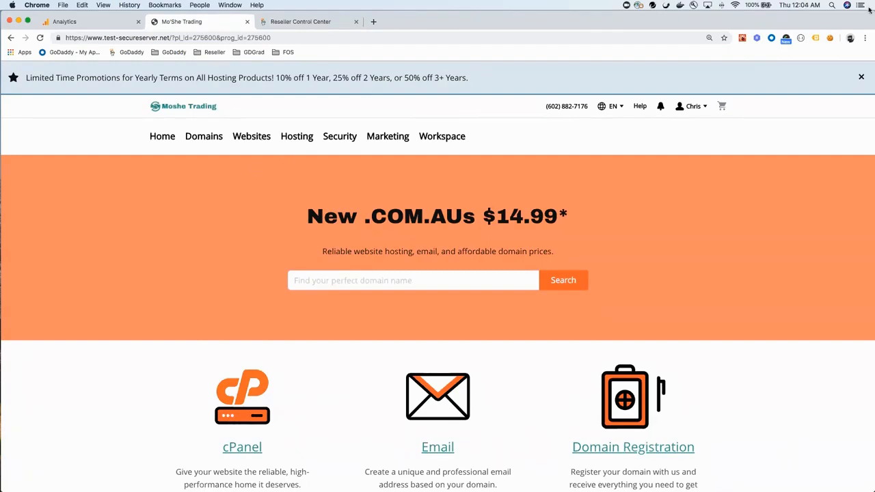
left_click(820, 38)
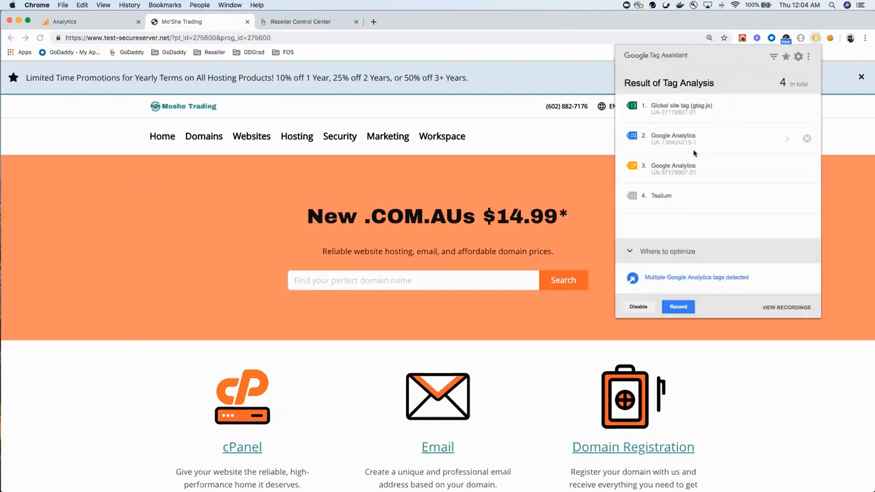
mouse_move(664, 147)
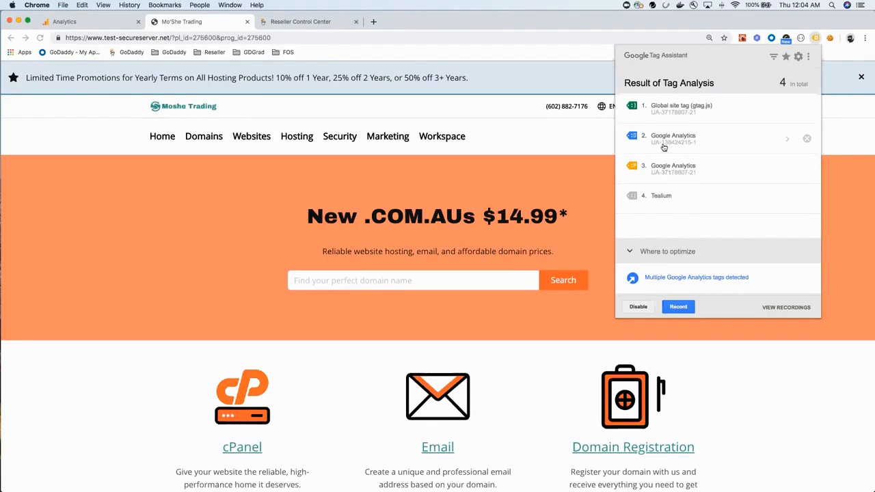
mouse_move(678, 143)
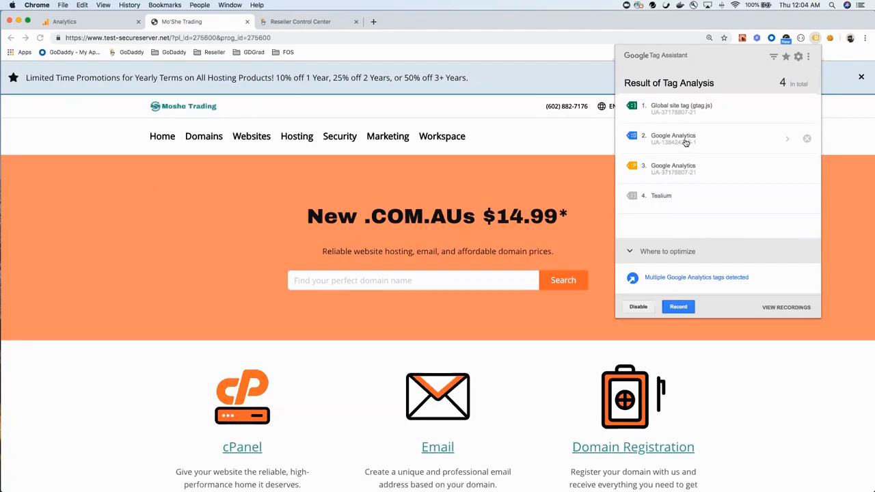
- Inspect the storefront home page and show the DevTools Network panel
right_click(88, 193)
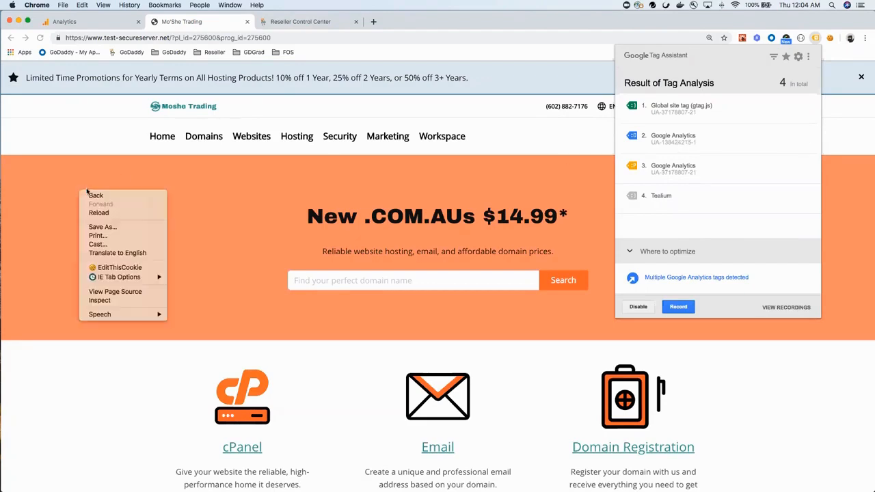
left_click(98, 300)
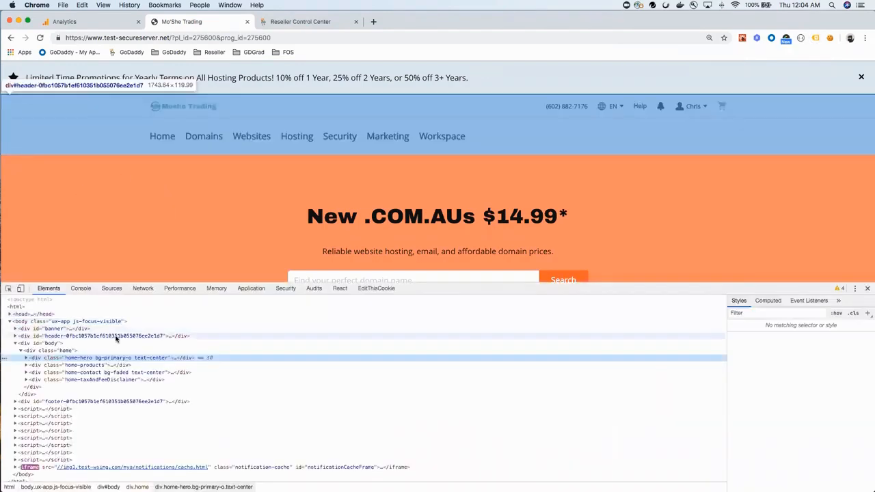
left_click(143, 289)
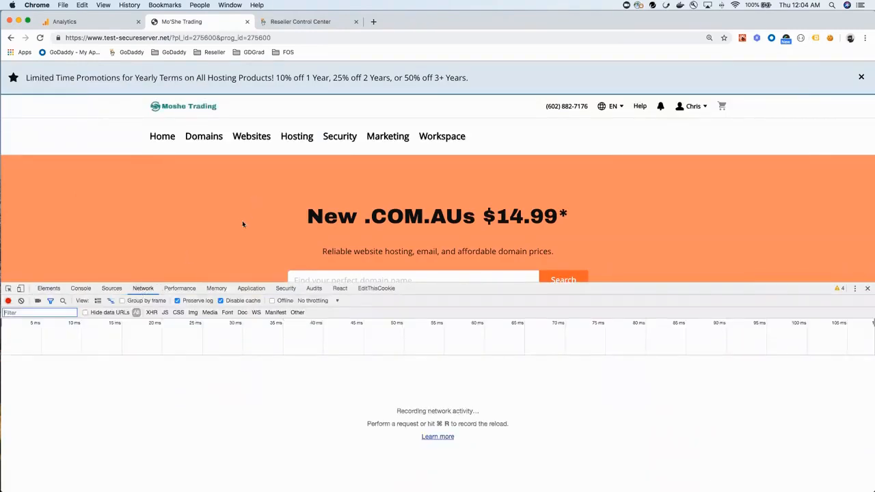
mouse_move(263, 189)
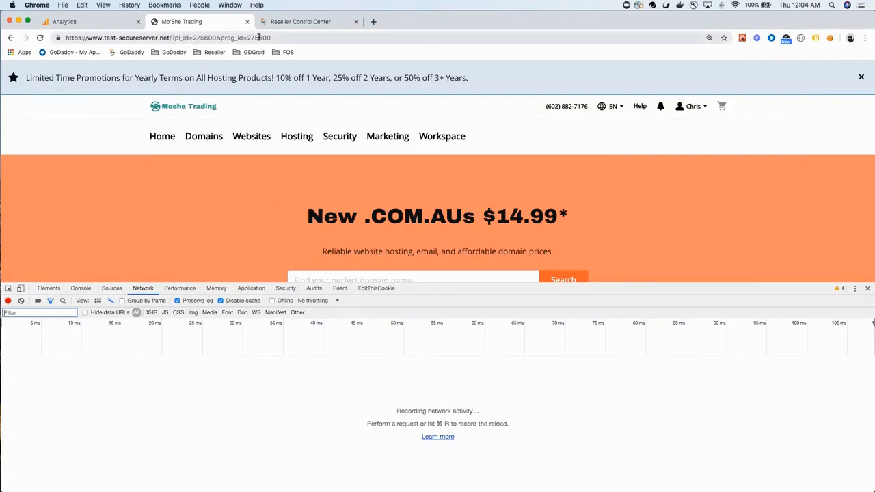
scroll("down", 3)
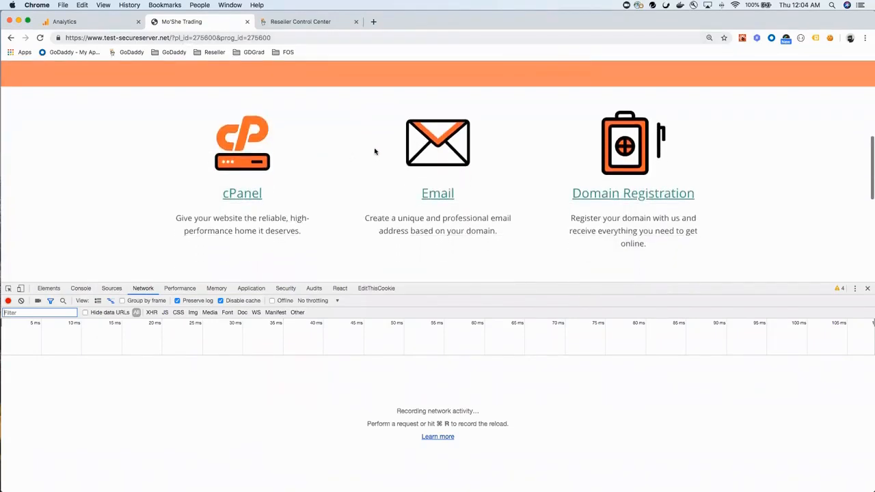
- Filter network requests by 'ua-138' and add Personal Email to the cart
left_click(437, 193)
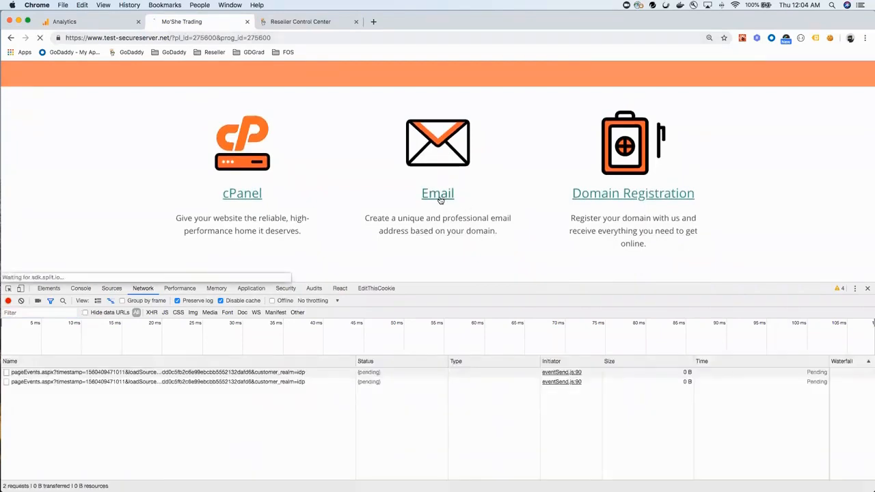
left_click(437, 193)
type("ua-138")
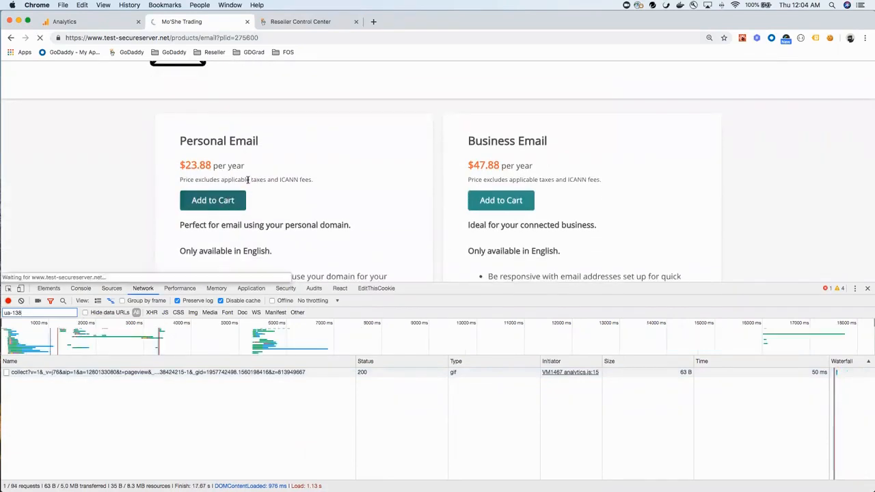
left_click(212, 200)
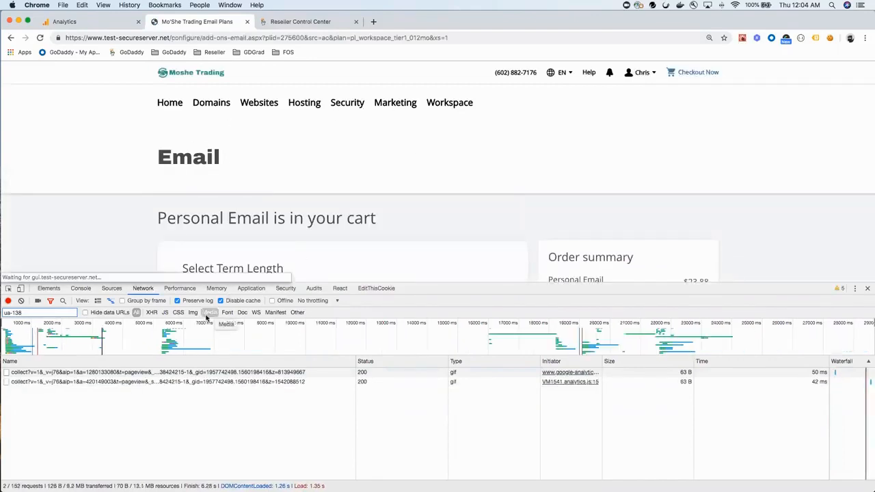
- Check out the 12-month Personal Email plan and complete the purchase
scroll("down", 3)
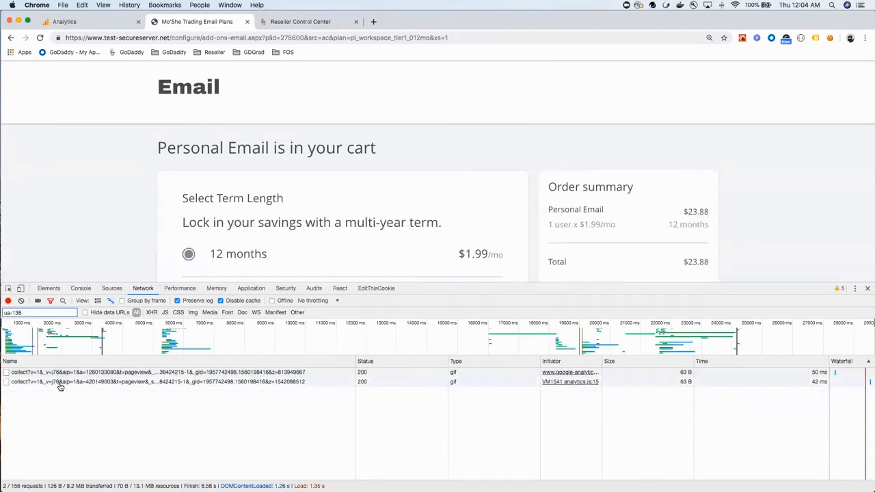
scroll("down", 3)
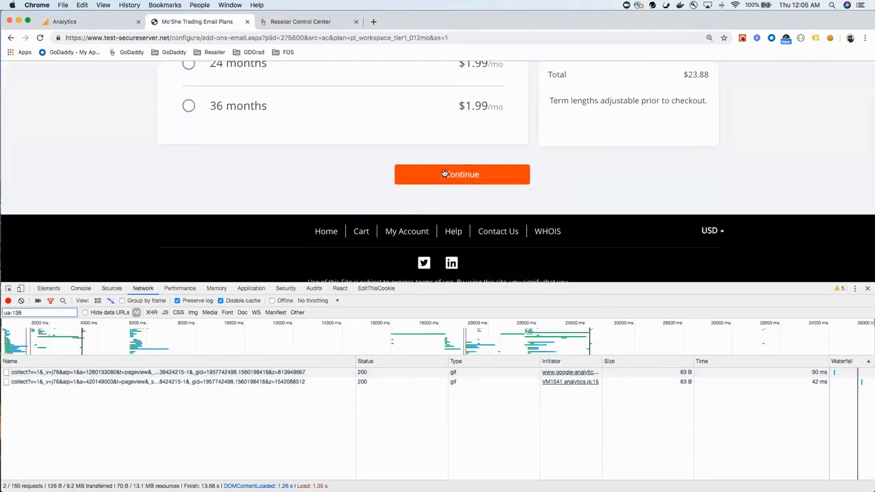
left_click(462, 175)
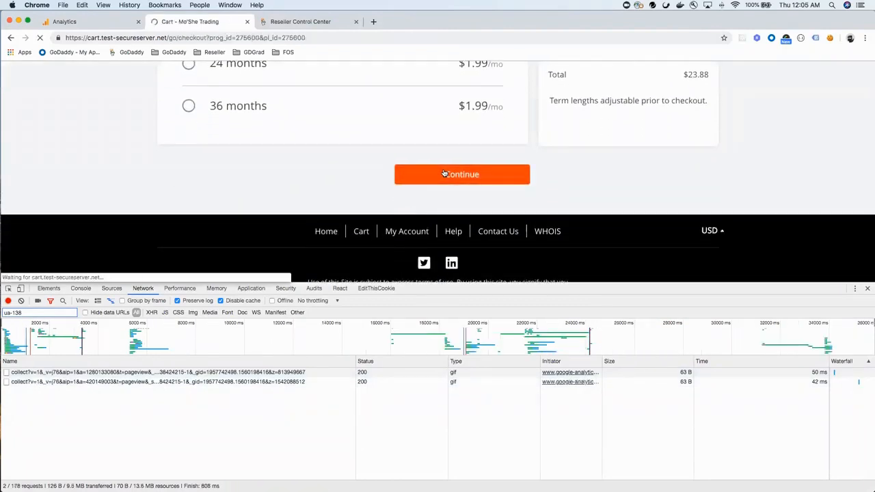
left_click(461, 174)
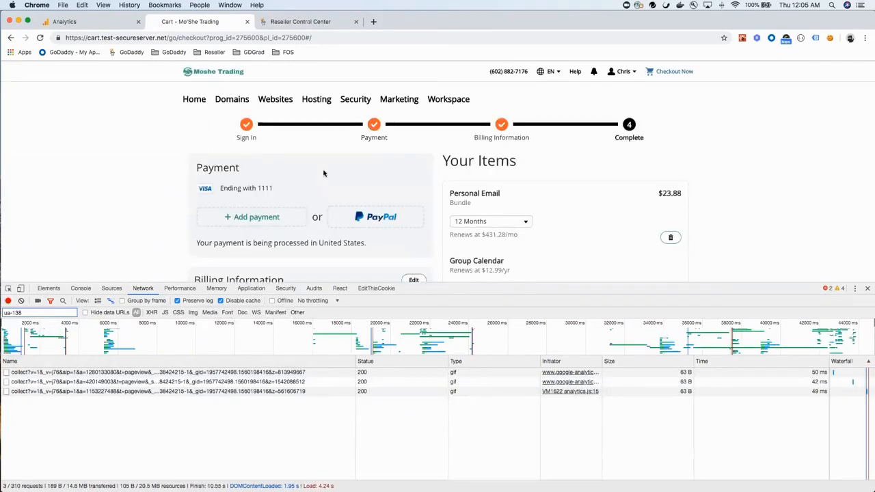
scroll("down", 3)
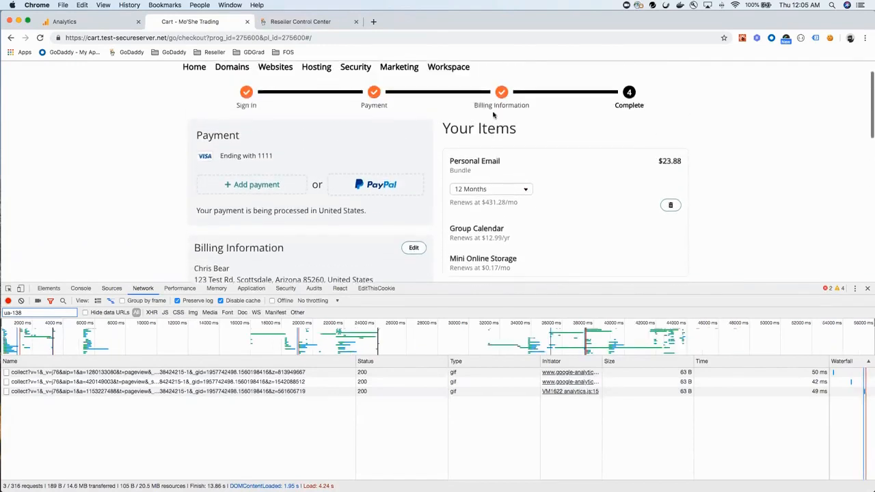
scroll("down", 3)
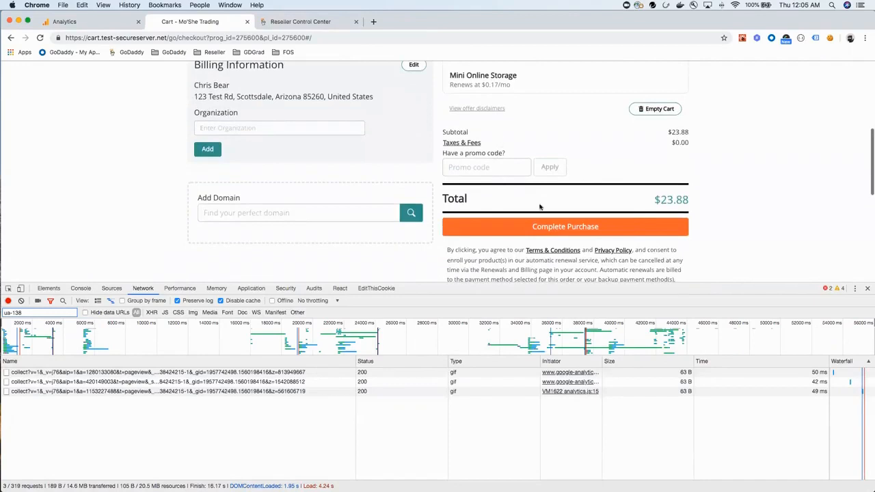
left_click(565, 226)
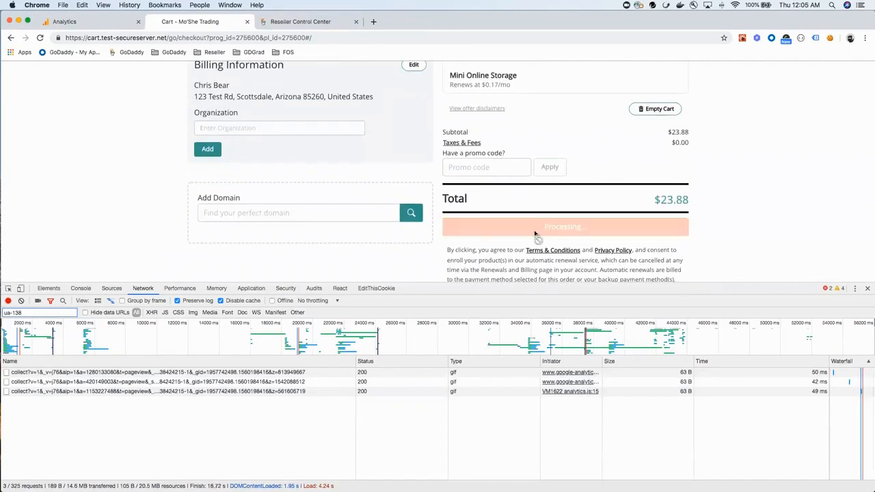
mouse_move(526, 222)
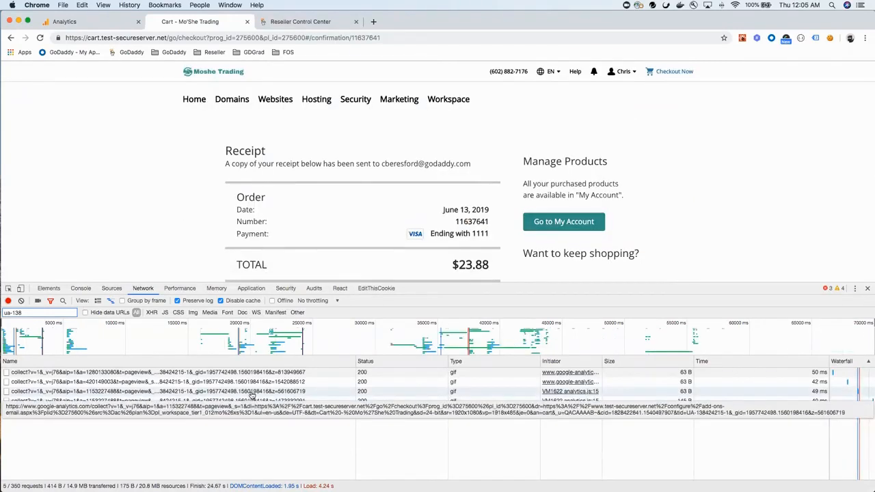
- Confirm the latest collect request's dp query parameter shows page path /purchase
left_click(48, 402)
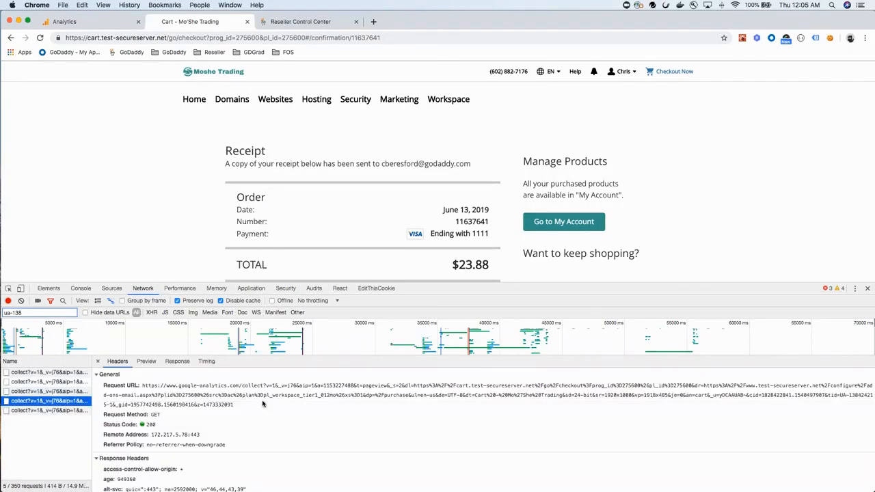
mouse_move(294, 415)
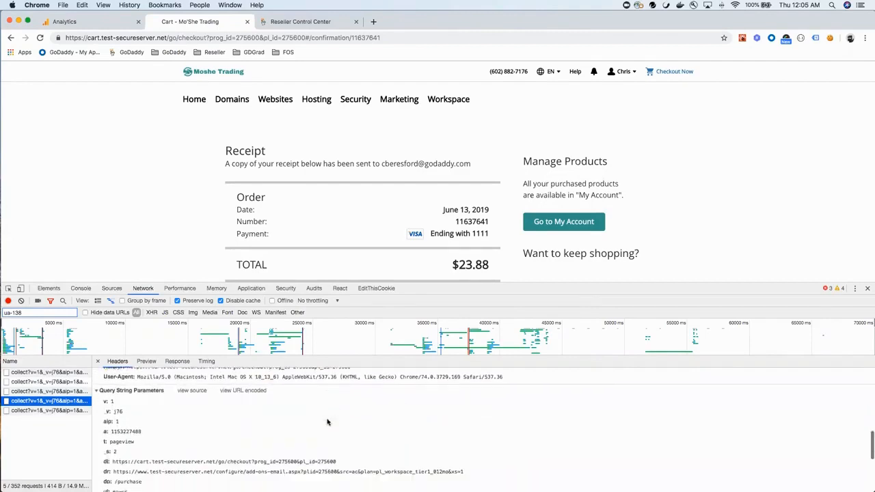
scroll("down", 3)
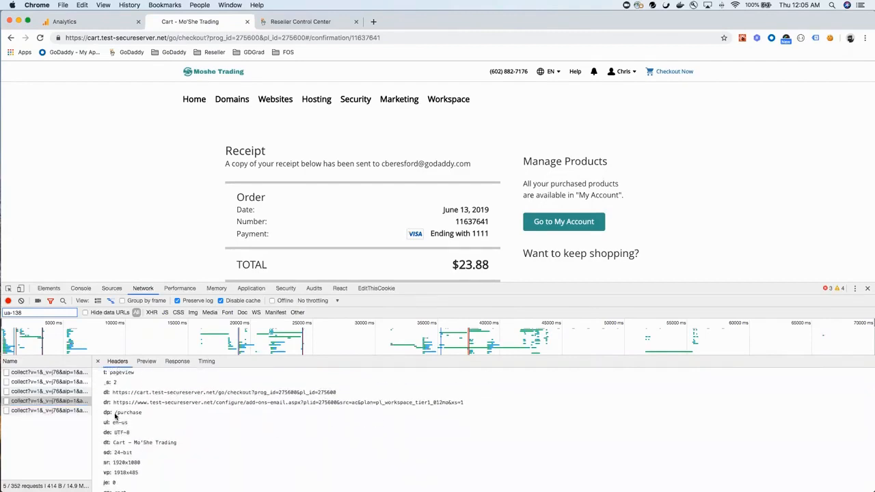
double_click(128, 413)
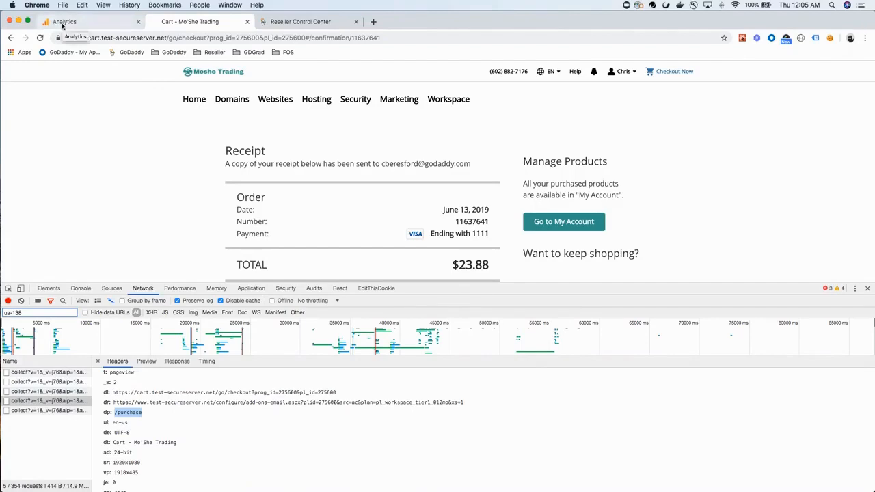
- Review the Analytics home dashboard down to the goals card, then open Admin
left_click(67, 21)
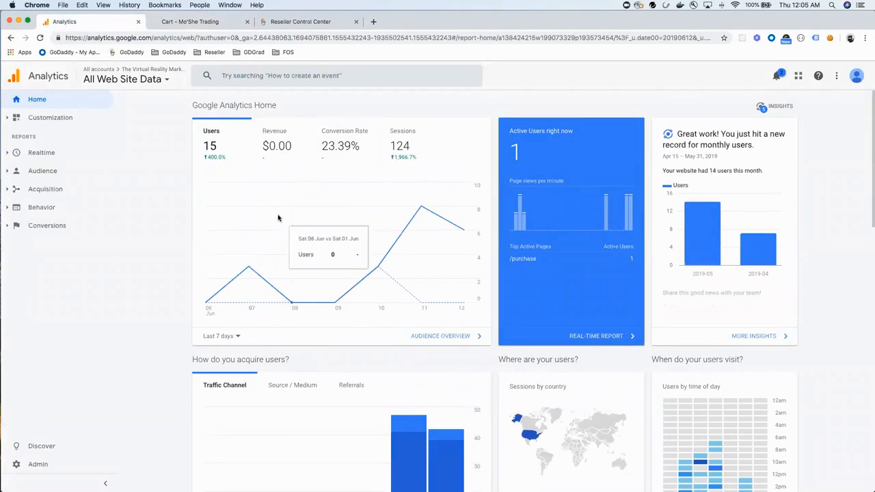
mouse_move(283, 210)
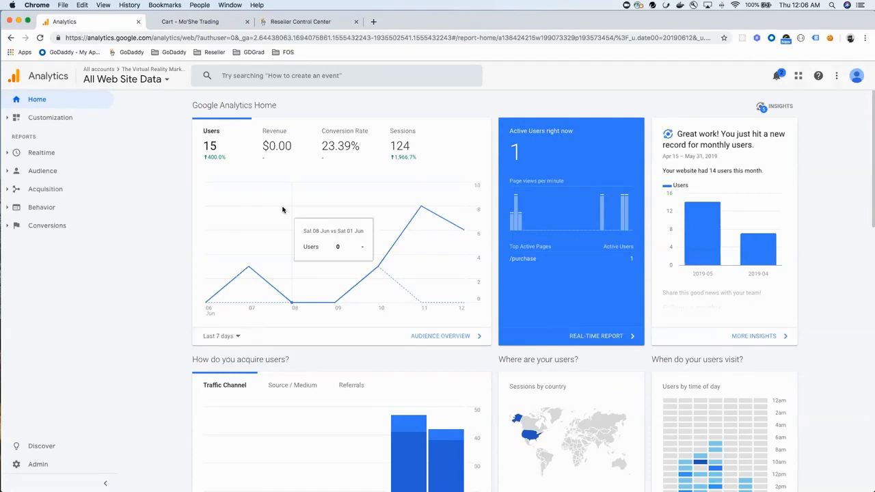
mouse_move(422, 203)
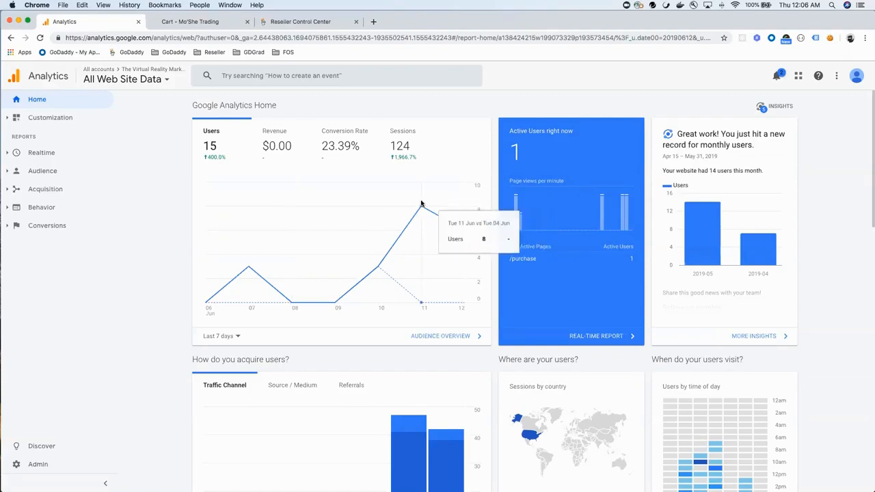
mouse_move(298, 239)
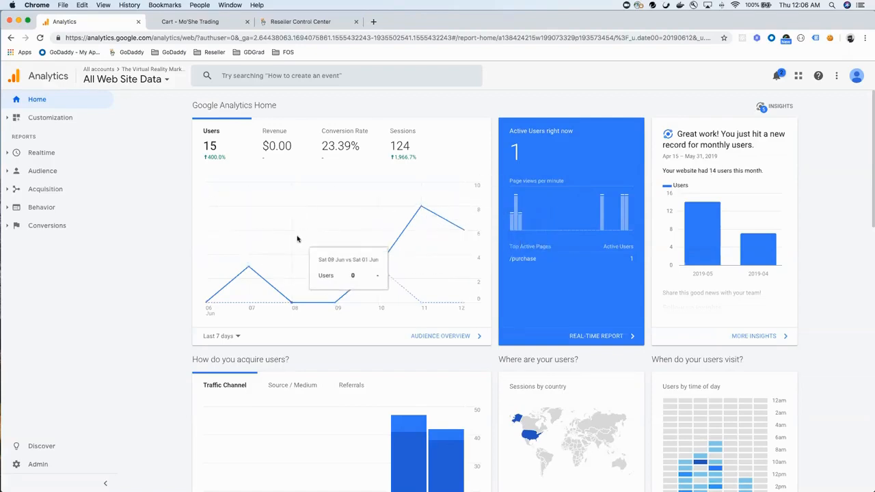
scroll("down", 3)
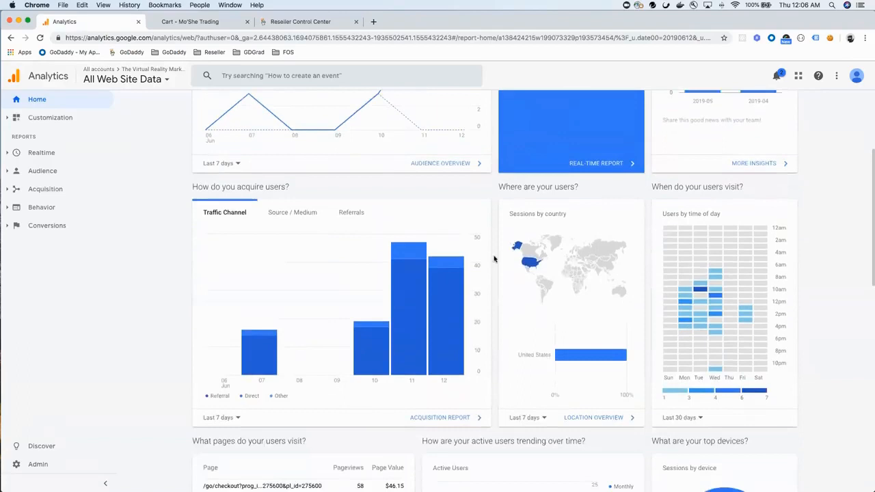
scroll("down", 3)
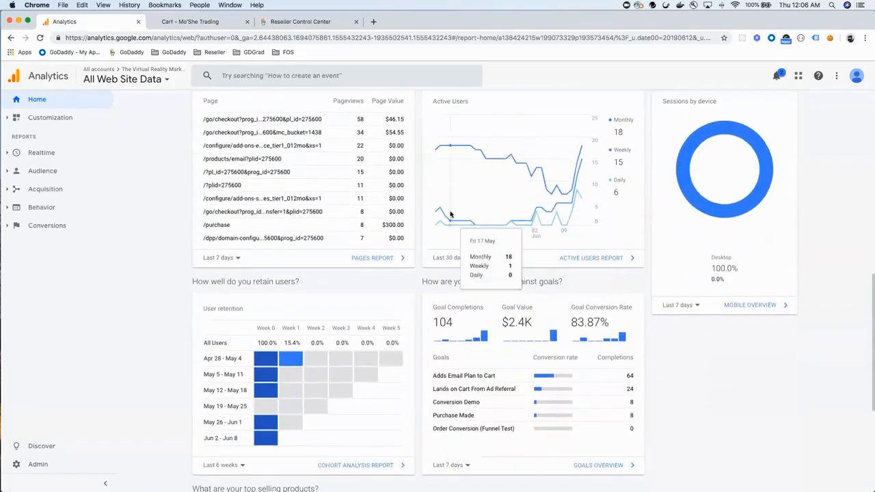
mouse_move(520, 353)
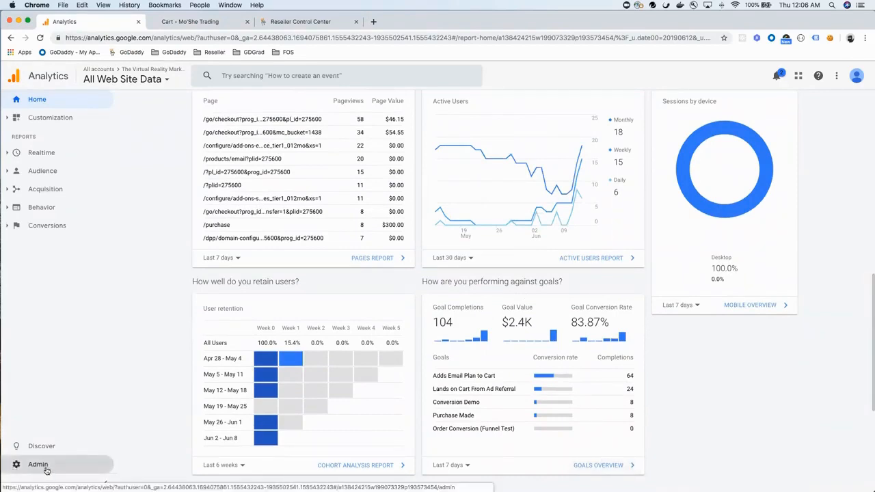
mouse_move(54, 466)
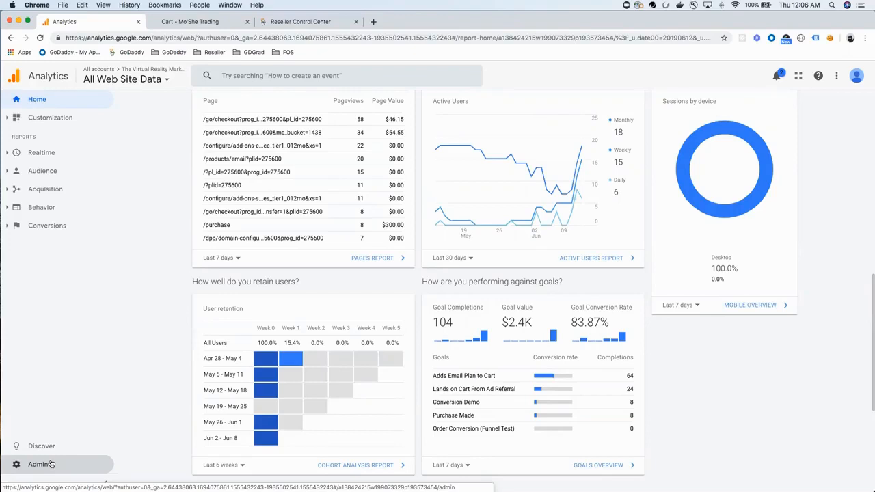
left_click(39, 465)
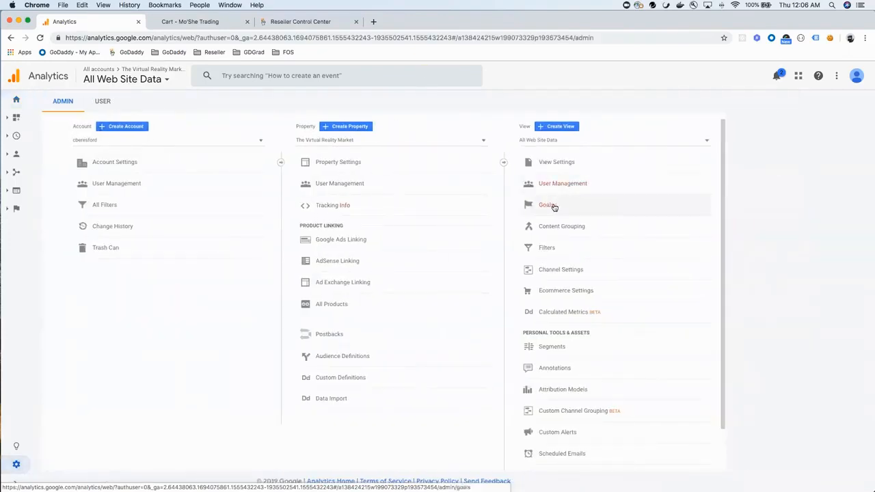
- Open the view's five-goal list and select the Conversion Demo goal
left_click(546, 204)
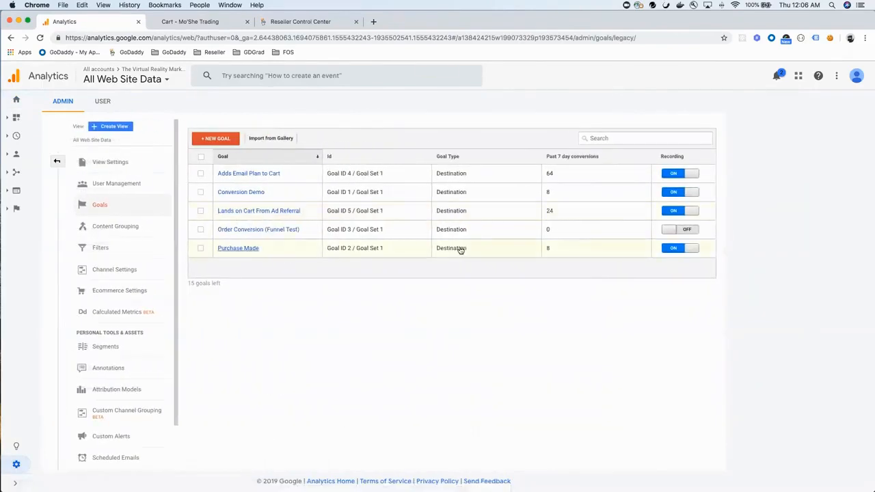
mouse_move(436, 247)
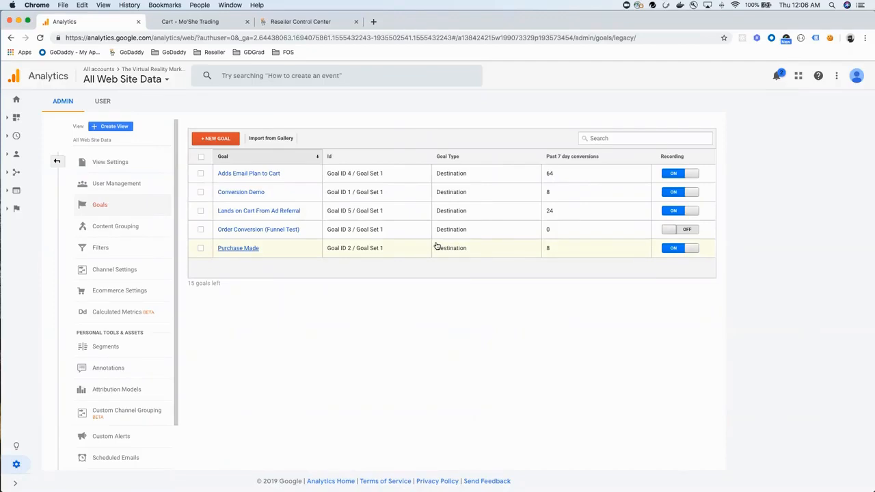
mouse_move(263, 199)
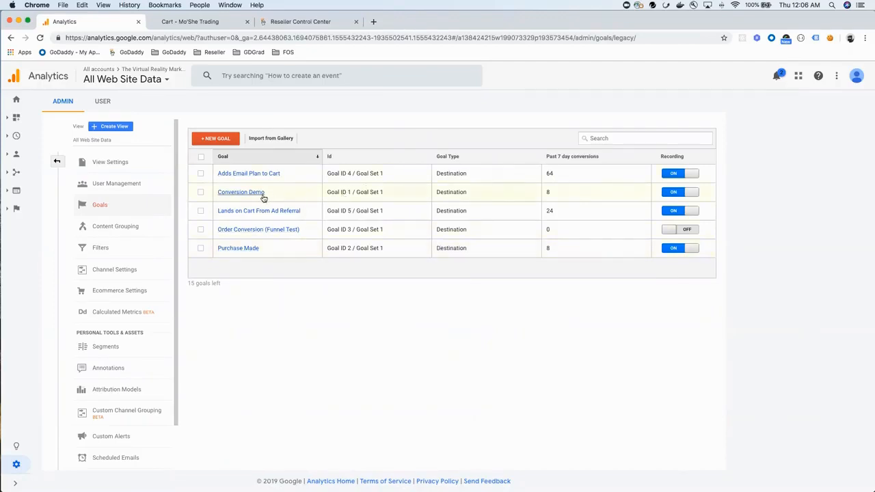
left_click(240, 192)
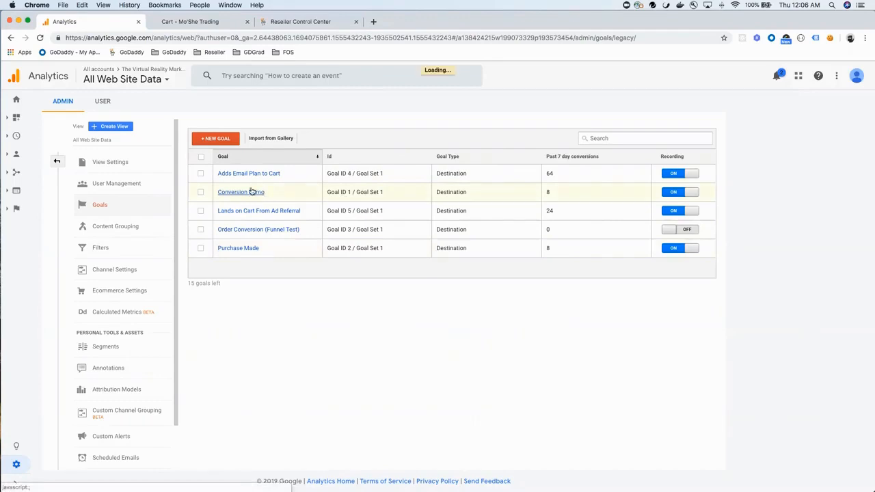
left_click(240, 192)
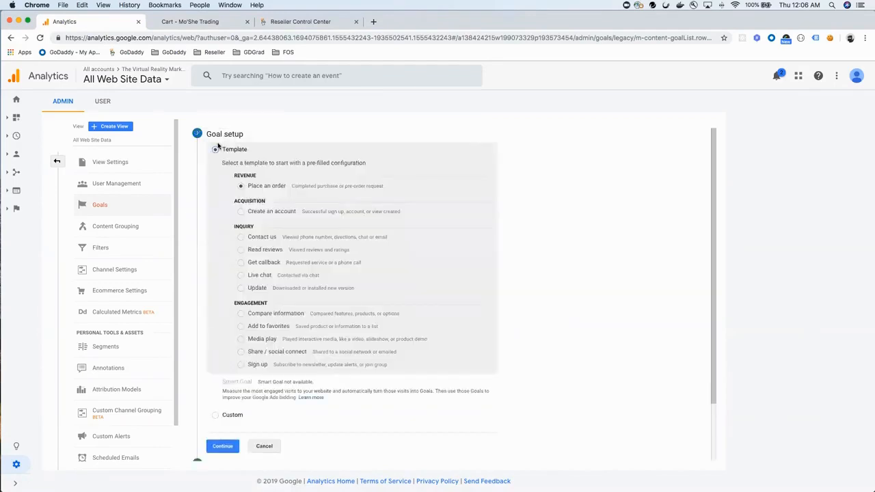
- Keep the Place an order template with Destination type and continue to goal details
left_click(215, 149)
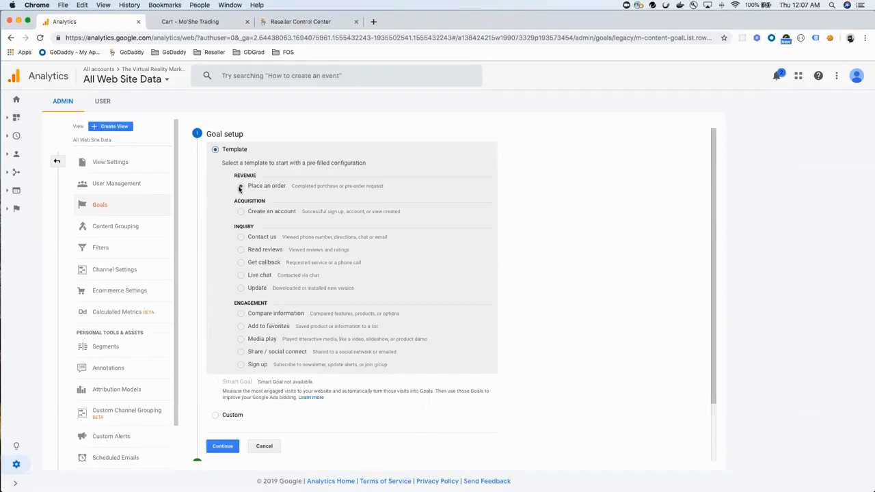
left_click(241, 186)
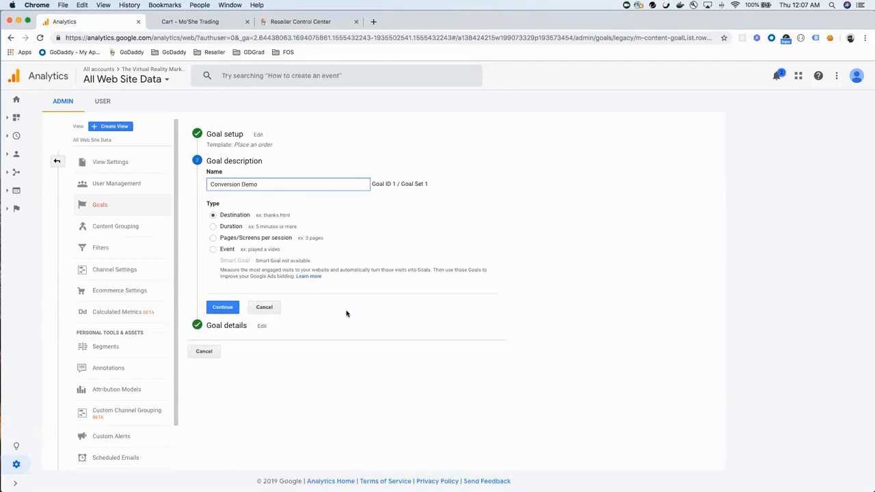
mouse_move(239, 215)
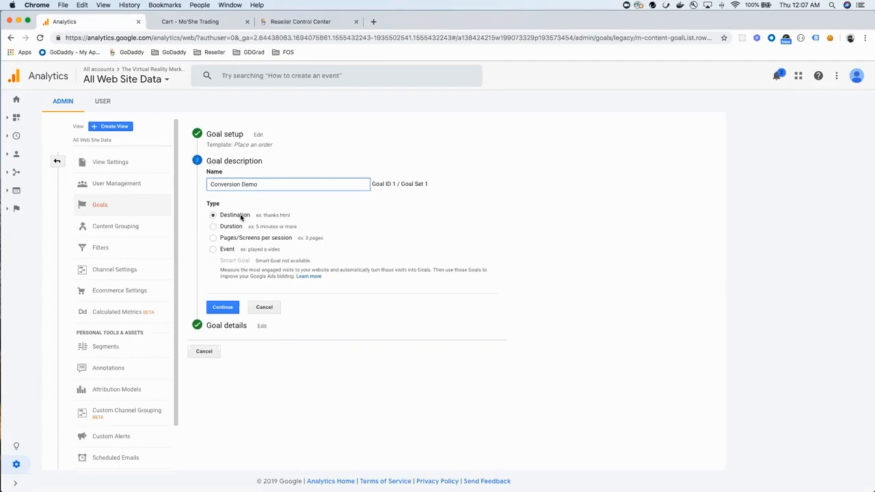
mouse_move(252, 214)
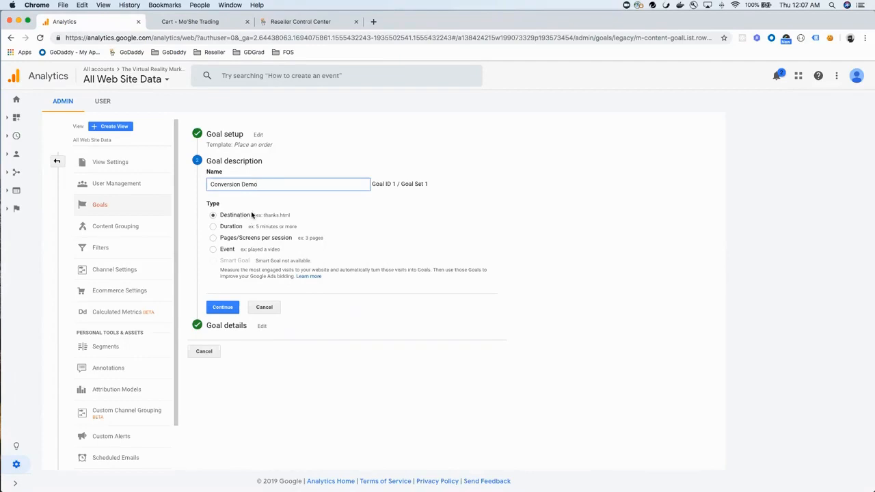
left_click(223, 307)
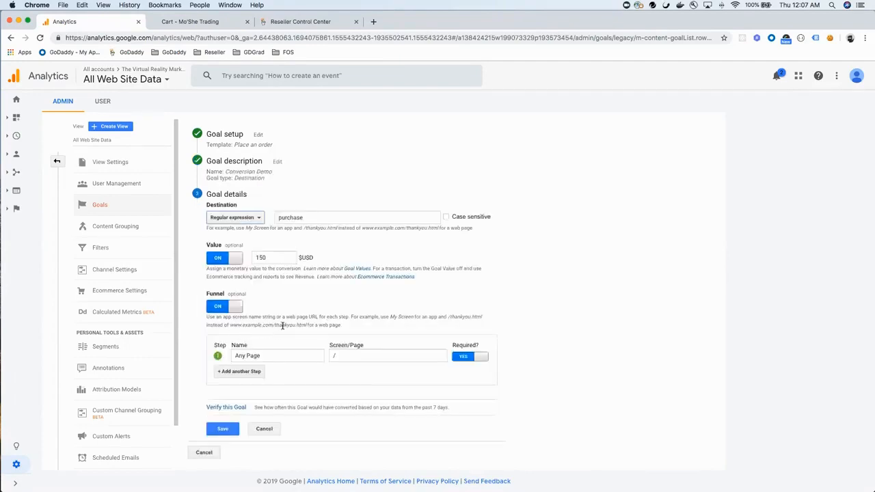
mouse_move(305, 309)
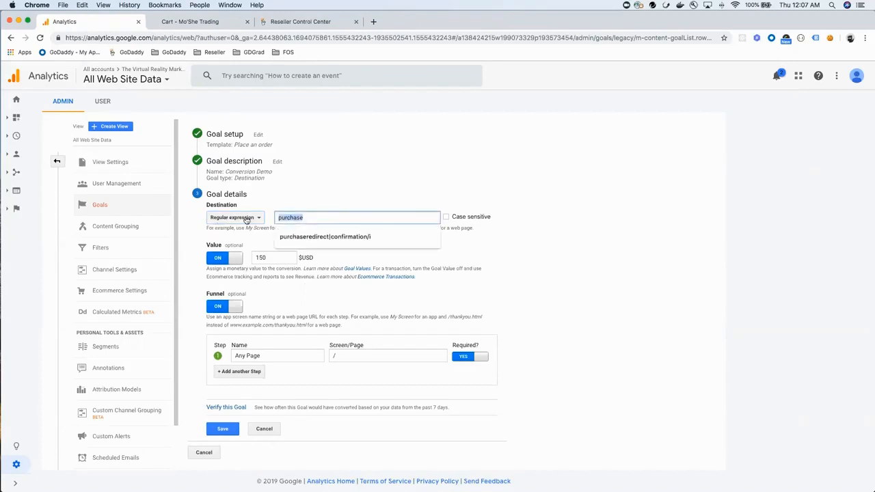
- Match destination 'purchase' by regular expression, keep 150 USD value and funnel, and save
left_click(235, 218)
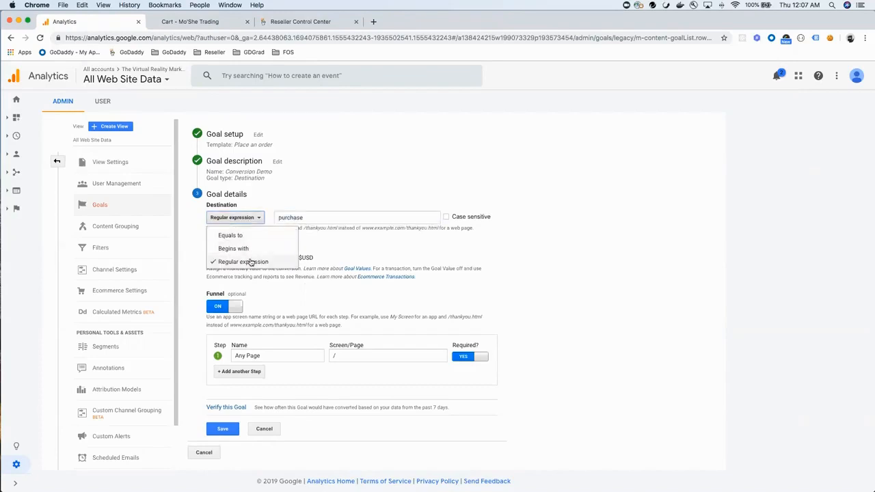
left_click(243, 262)
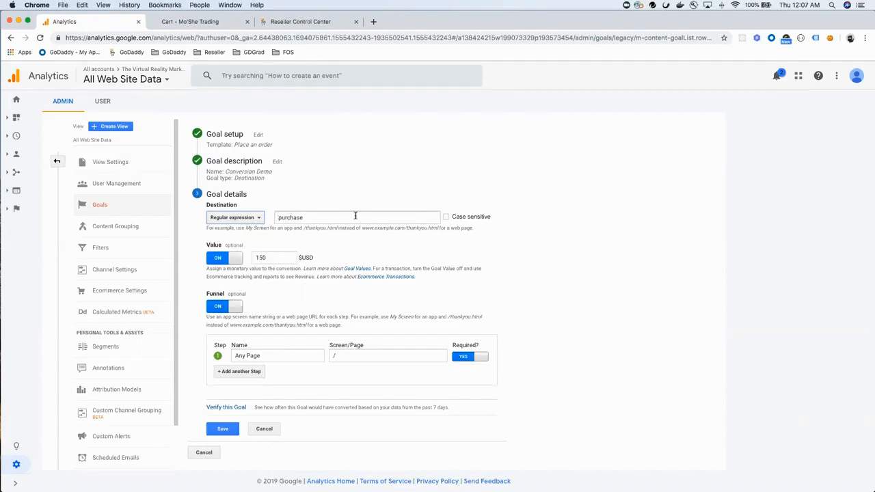
mouse_move(324, 240)
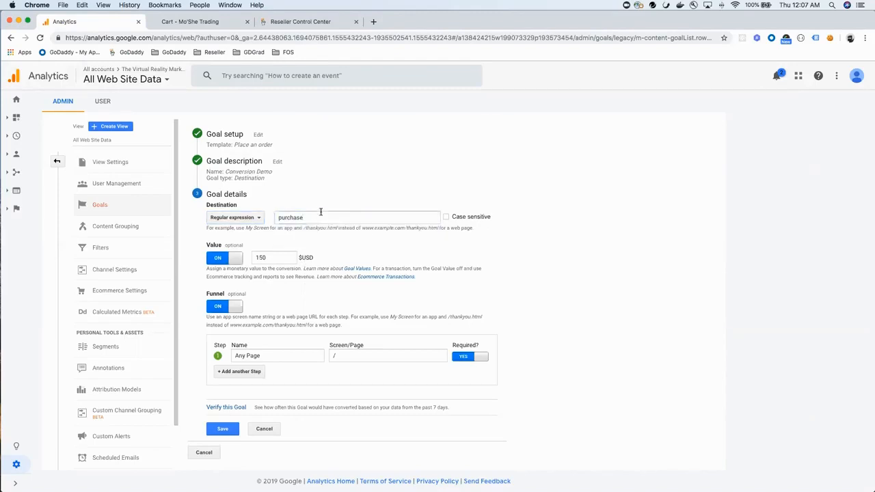
mouse_move(347, 226)
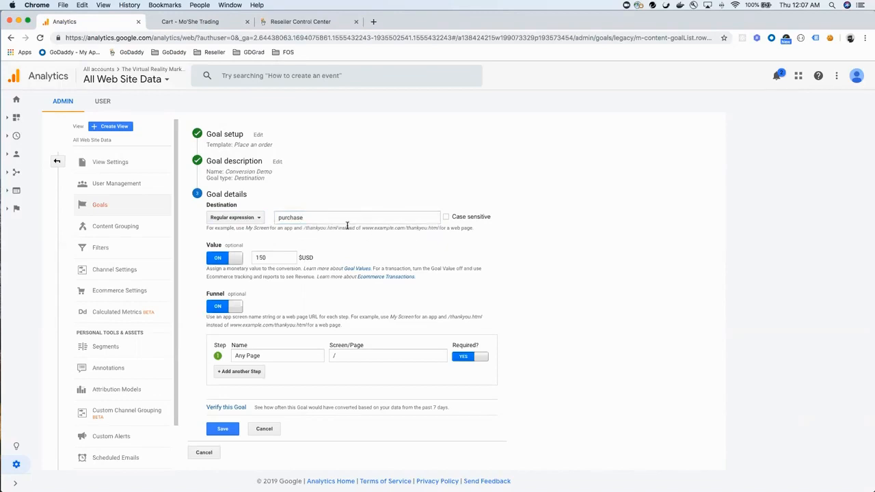
mouse_move(325, 246)
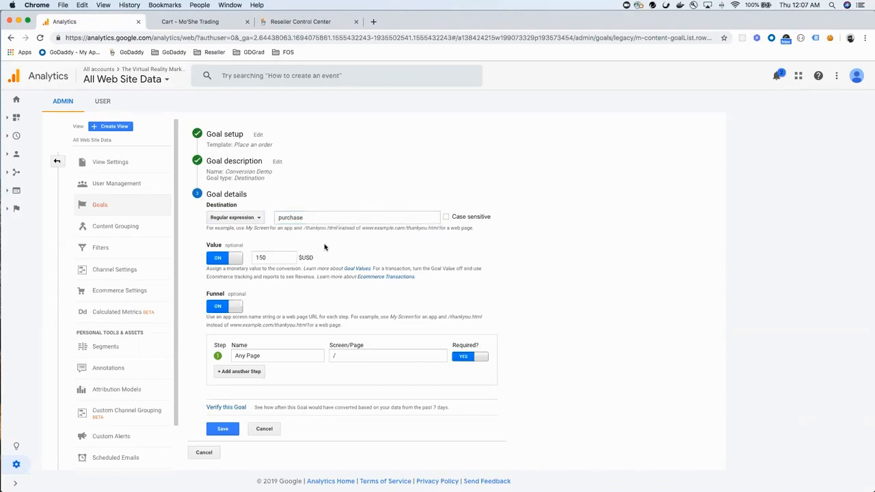
mouse_move(227, 254)
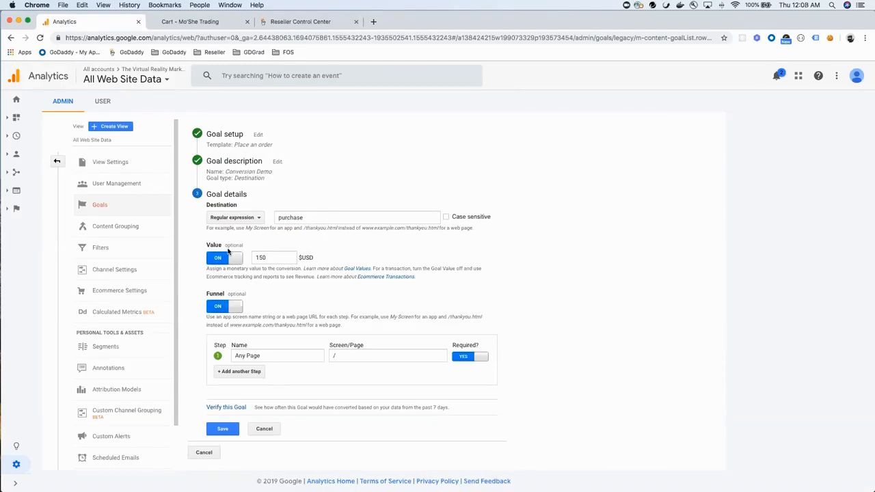
left_click(271, 257)
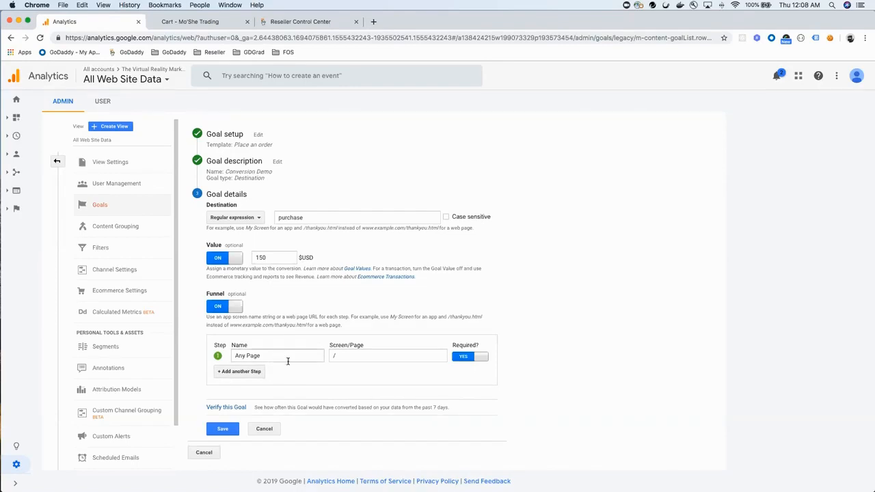
left_click(221, 429)
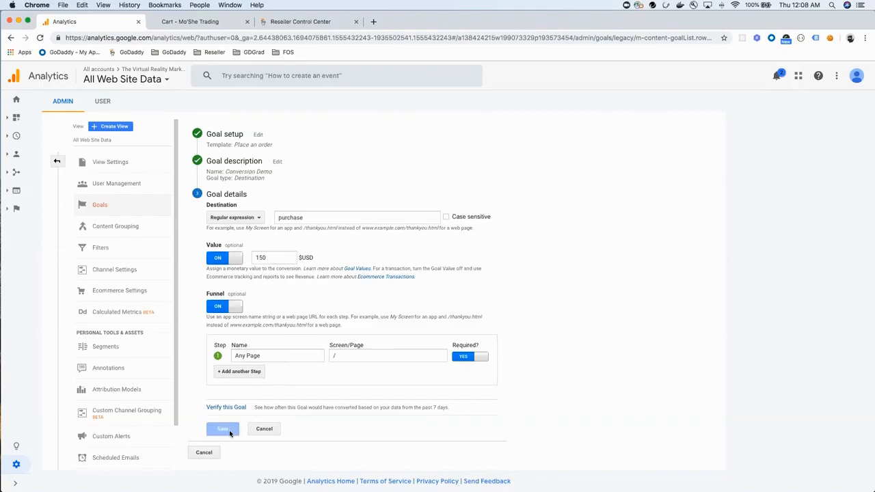
left_click(222, 429)
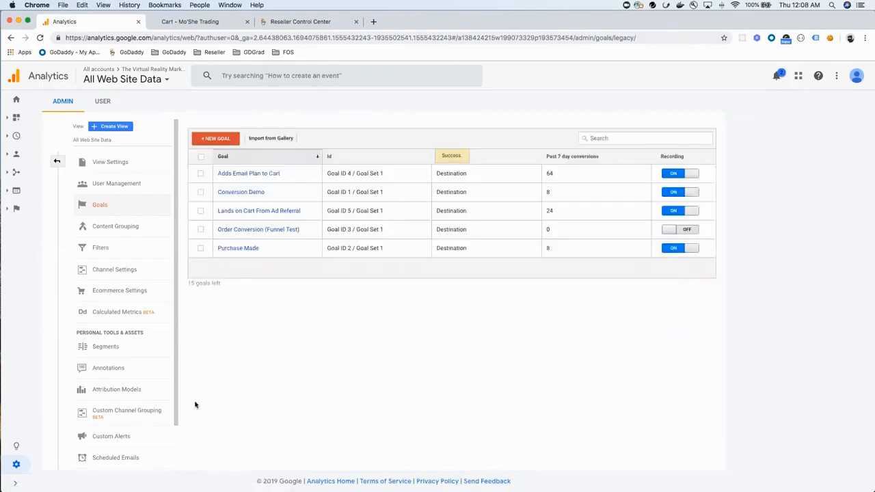
mouse_move(205, 411)
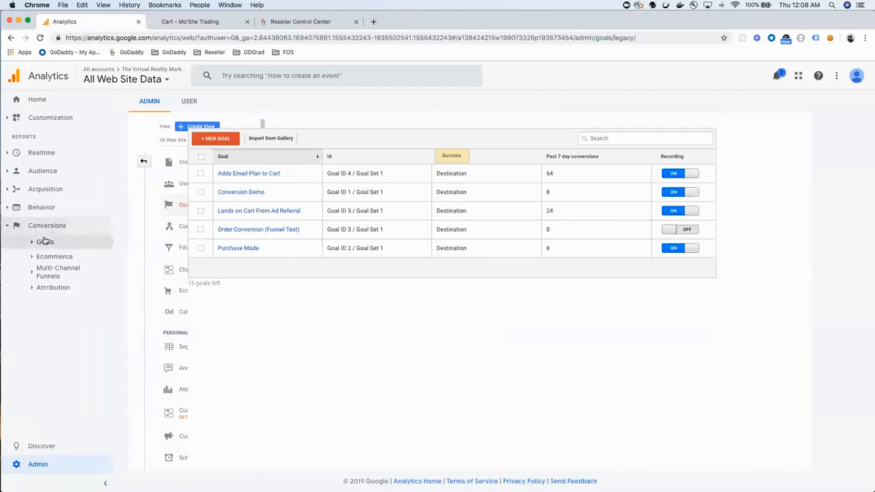
- Expand Conversions > Goals in the sidebar and open the Overview report
left_click(45, 241)
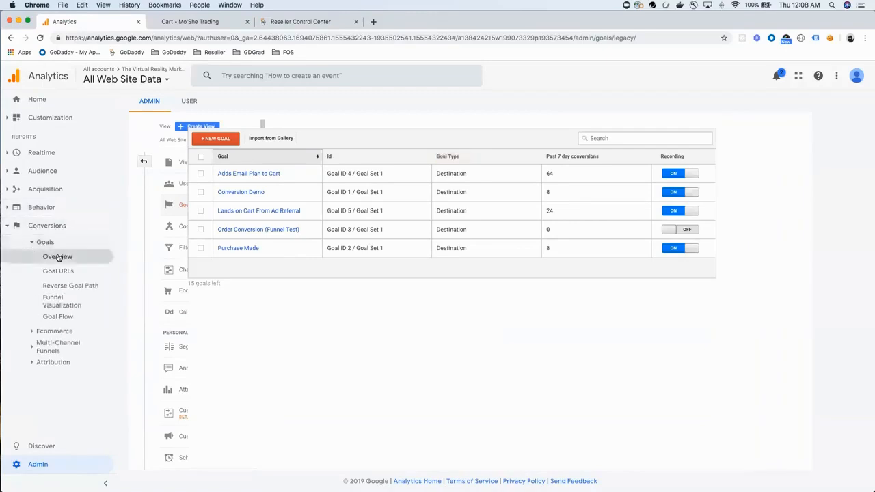
left_click(57, 257)
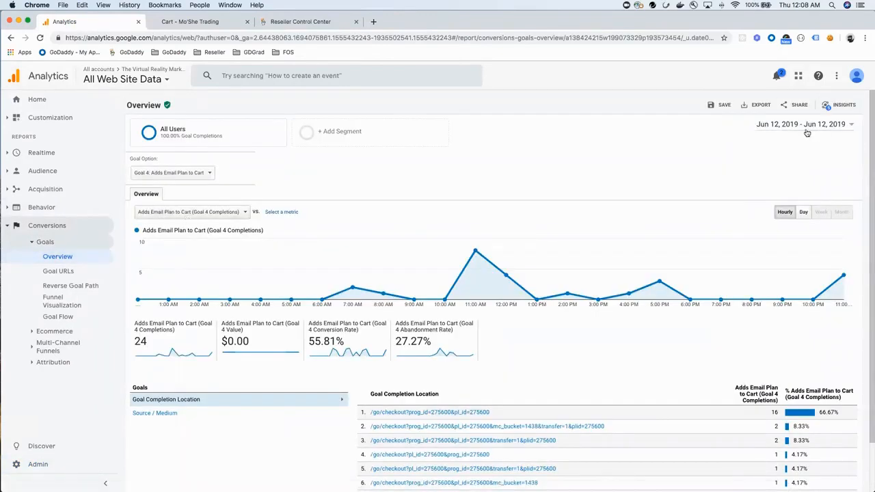
- Set the date range to June 12–13, 2019, chart by day, and select Goal 1: Conversion Demo
left_click(804, 125)
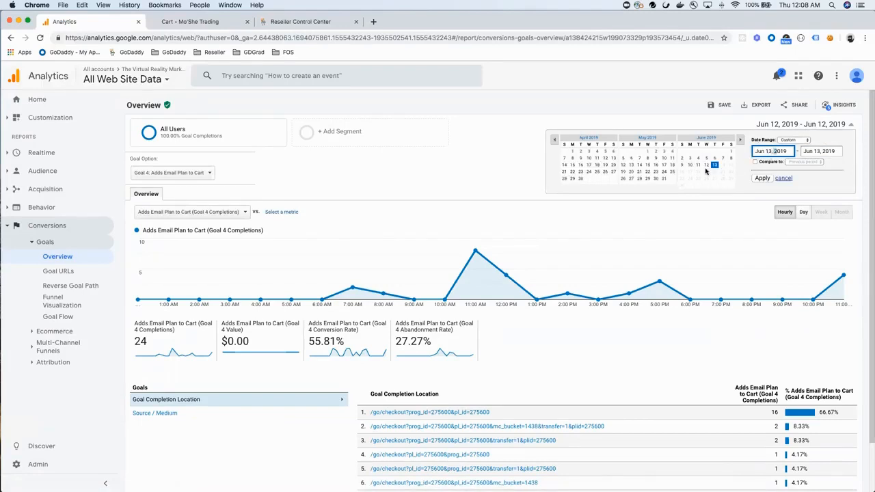
left_click(762, 177)
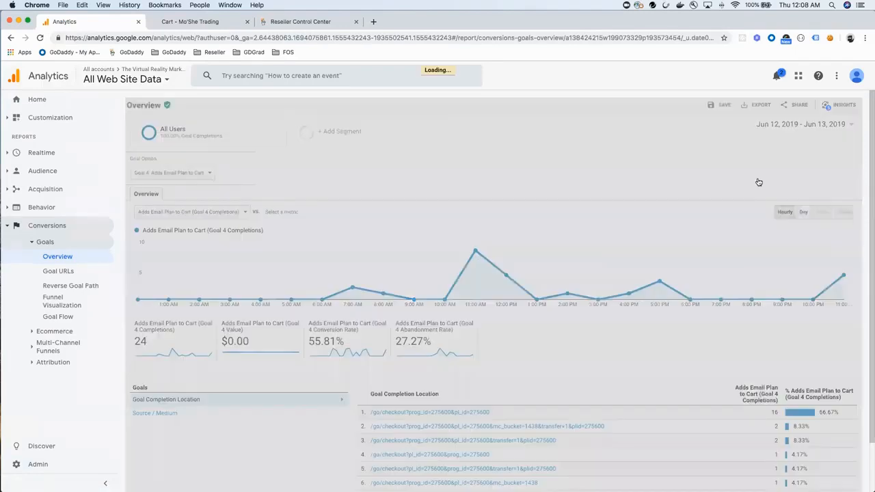
left_click(803, 212)
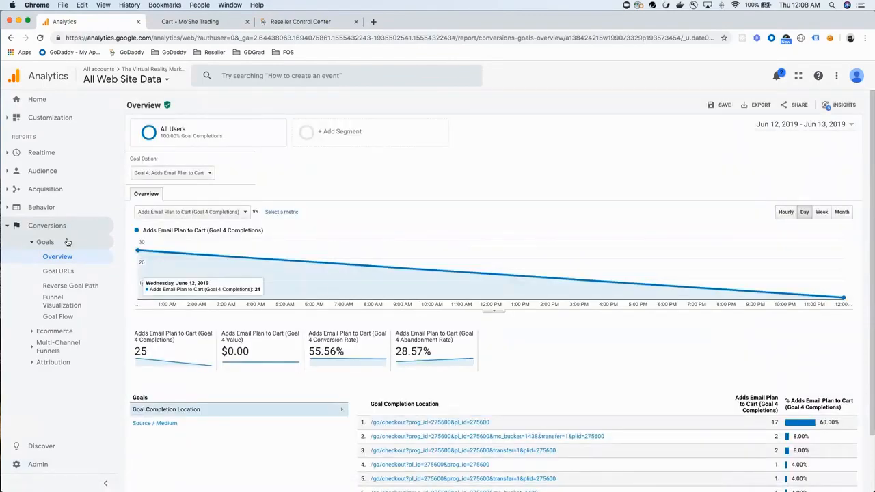
mouse_move(139, 252)
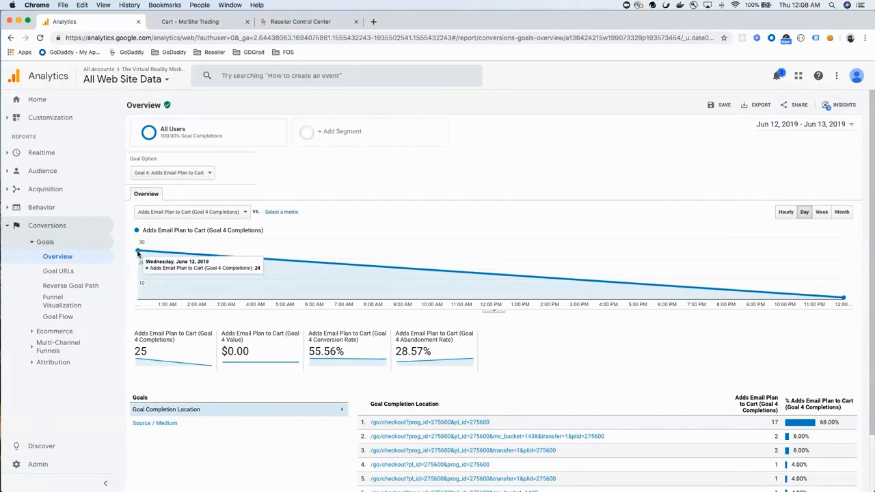
left_click(170, 173)
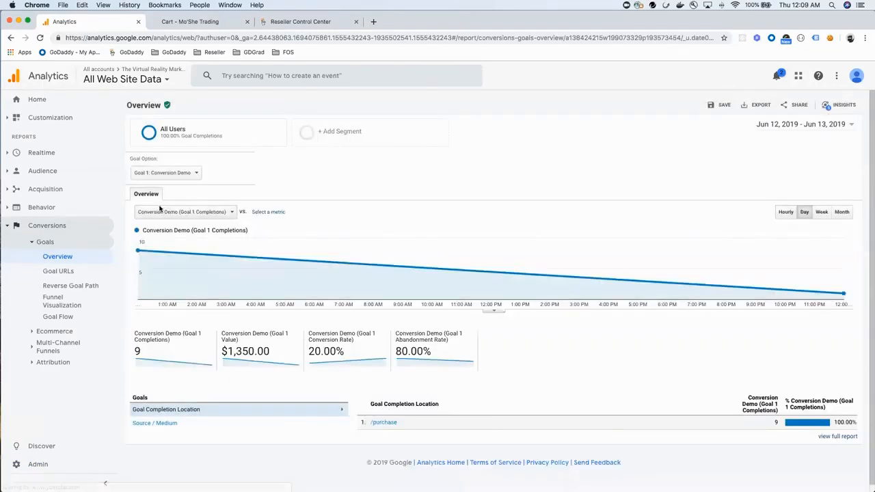
- Open the Funnel Visualization report under Conversions > Goals
left_click(165, 173)
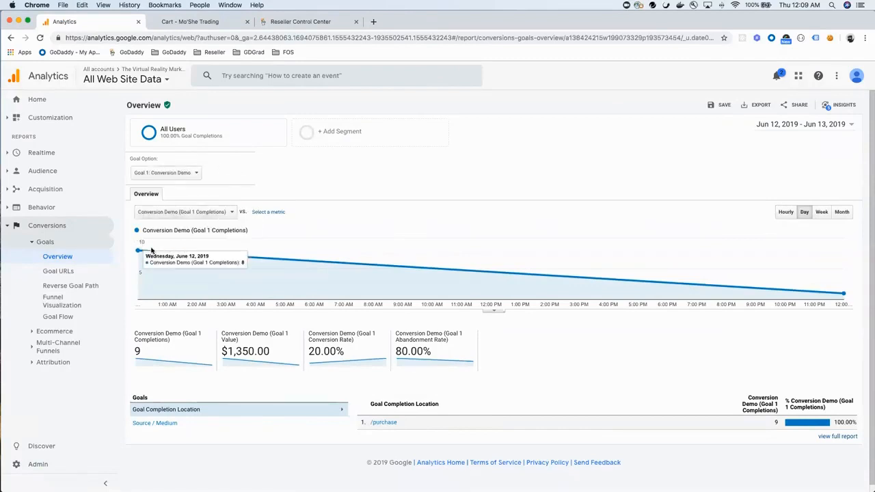
mouse_move(166, 247)
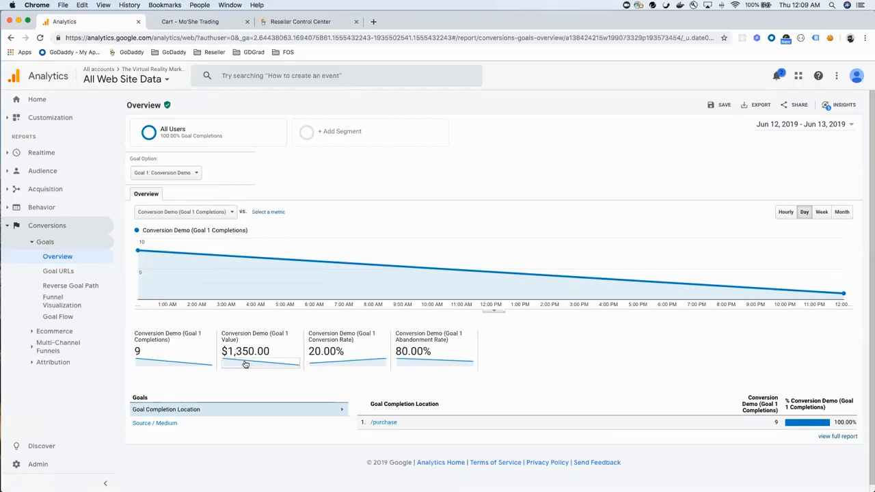
left_click(61, 300)
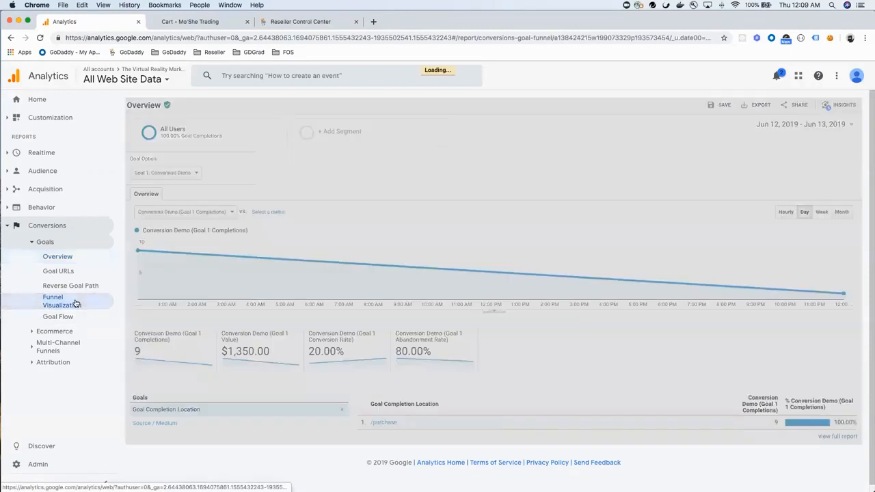
- Review the funnel, then switch Goal Option to Goal 2: Purchase Made
left_click(53, 301)
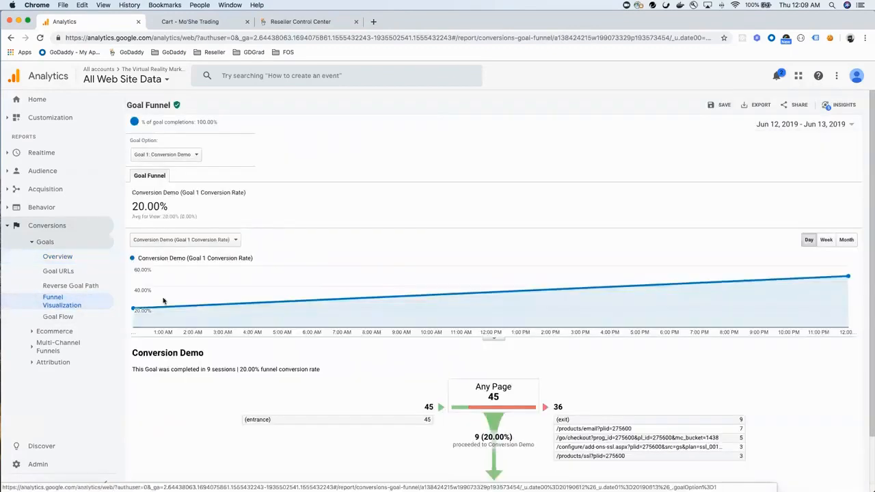
scroll("down", 3)
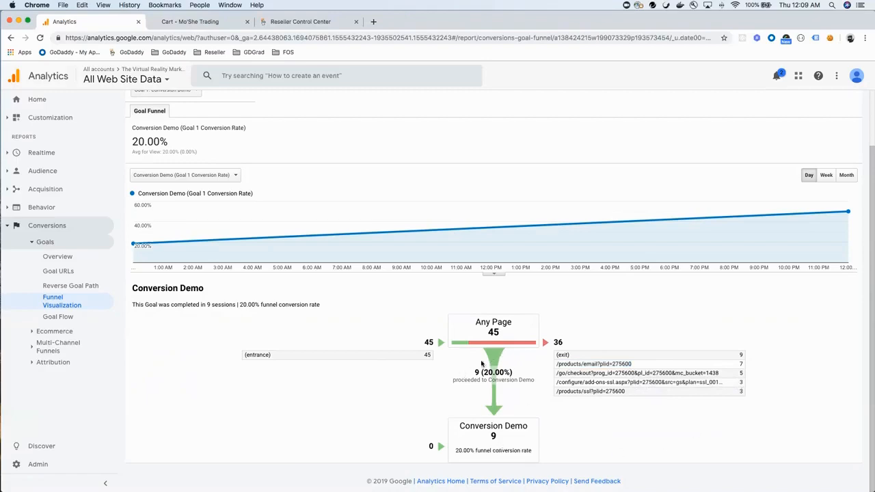
mouse_move(151, 185)
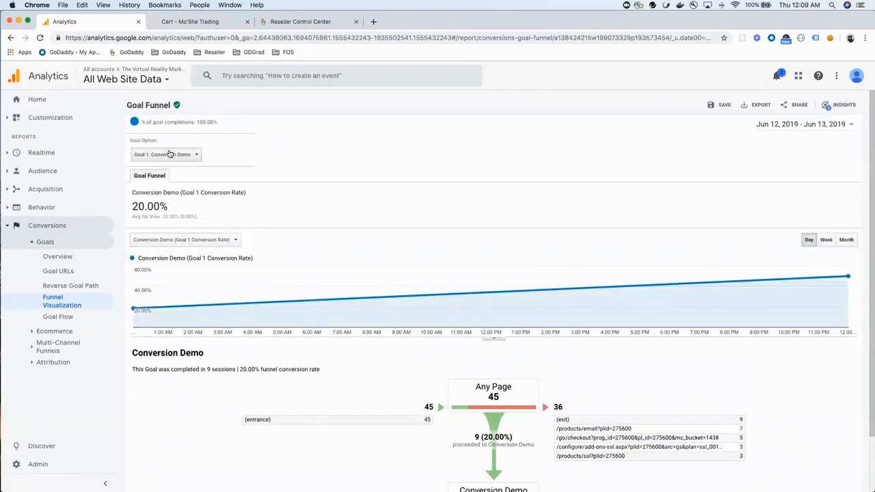
left_click(165, 153)
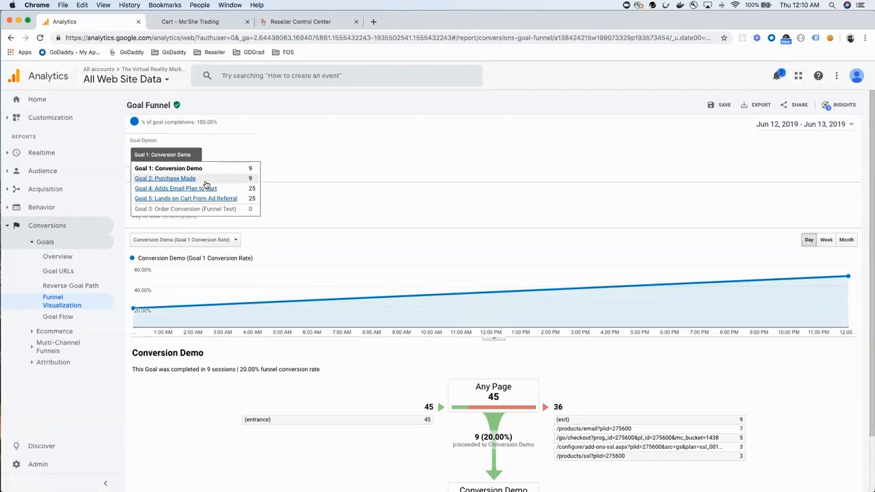
left_click(165, 177)
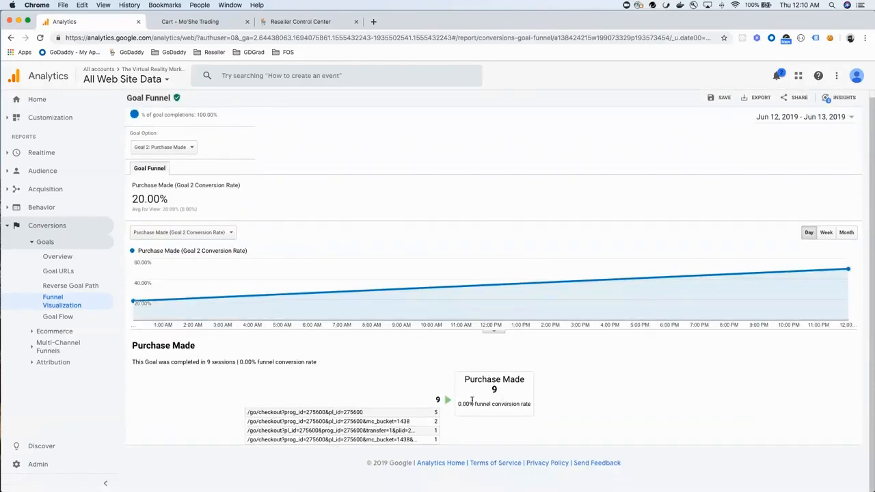
left_click(163, 147)
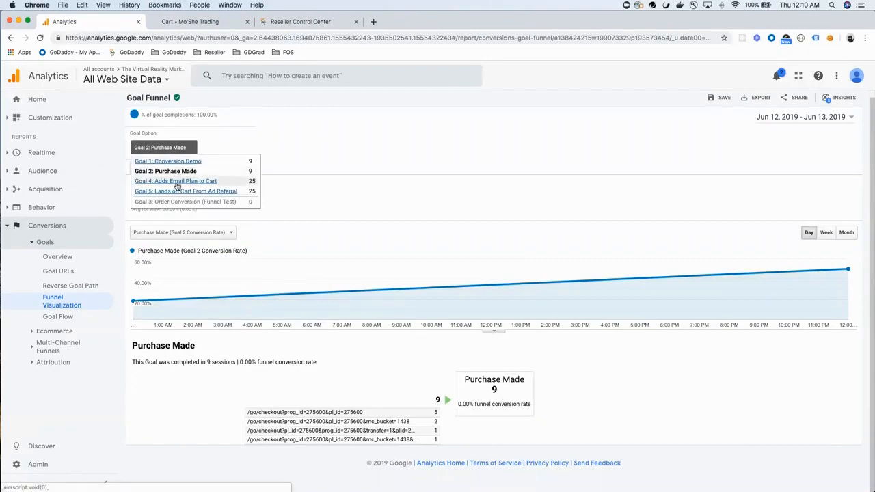
- Select Goal 4: Adds Email Plan to Cart and scroll through its funnel steps
left_click(165, 171)
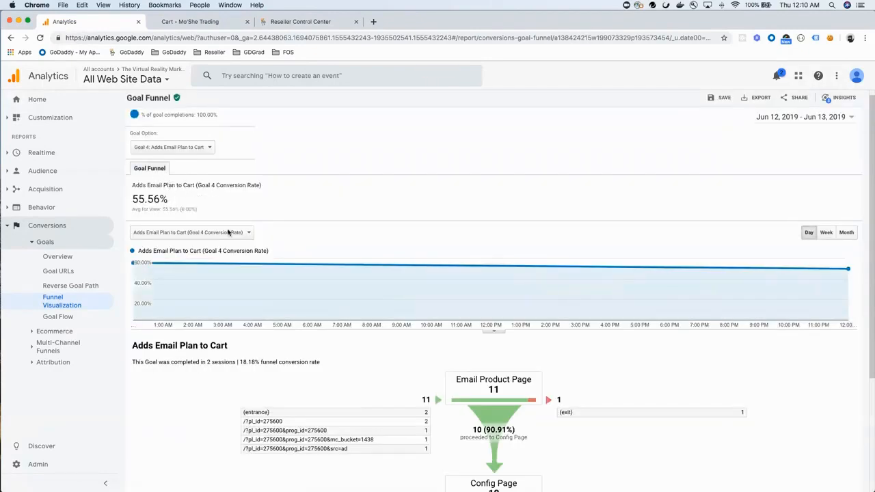
scroll("down", 3)
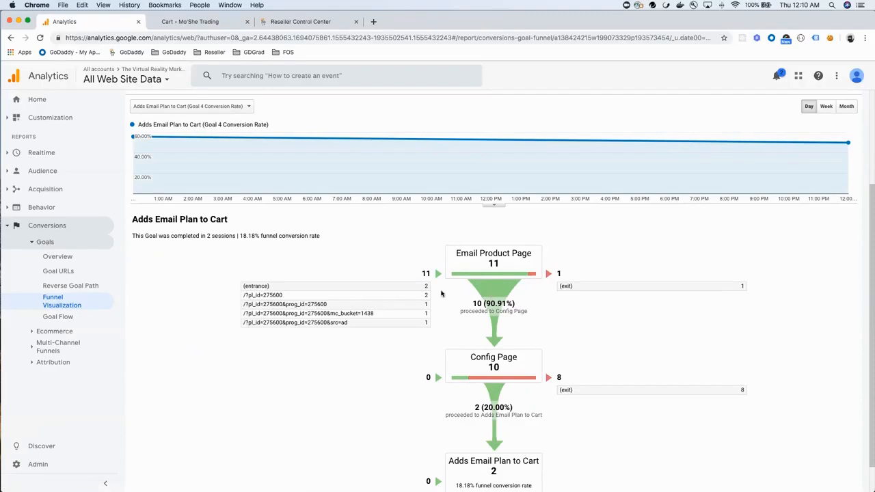
scroll("down", 3)
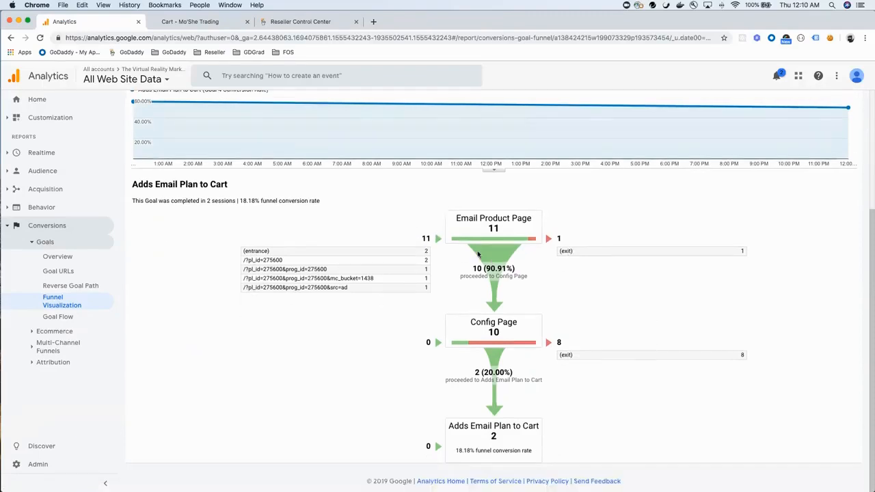
mouse_move(489, 246)
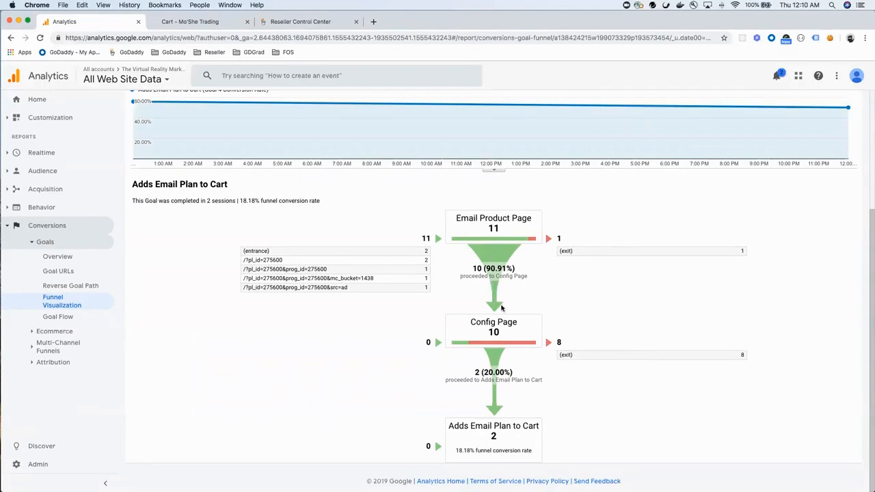
mouse_move(445, 346)
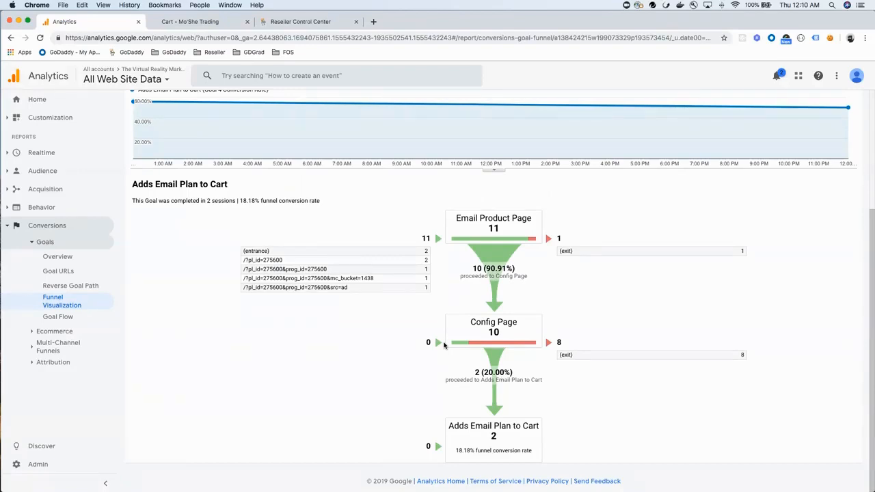
mouse_move(542, 322)
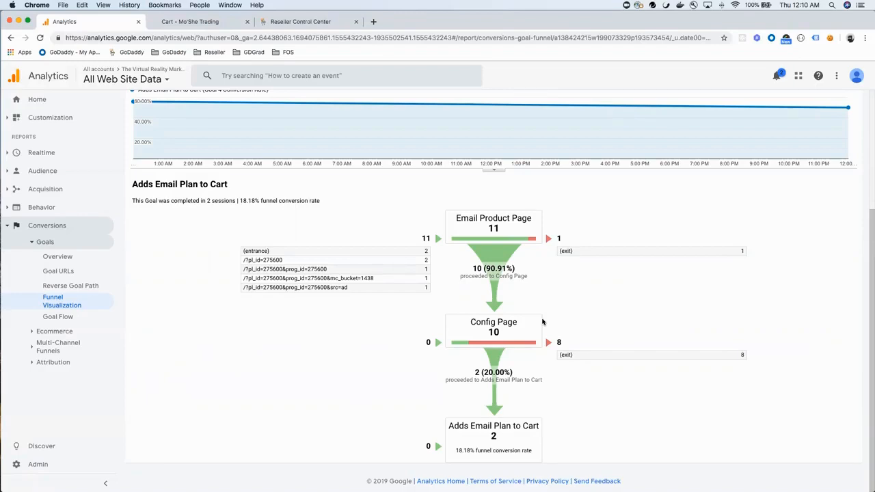
mouse_move(420, 360)
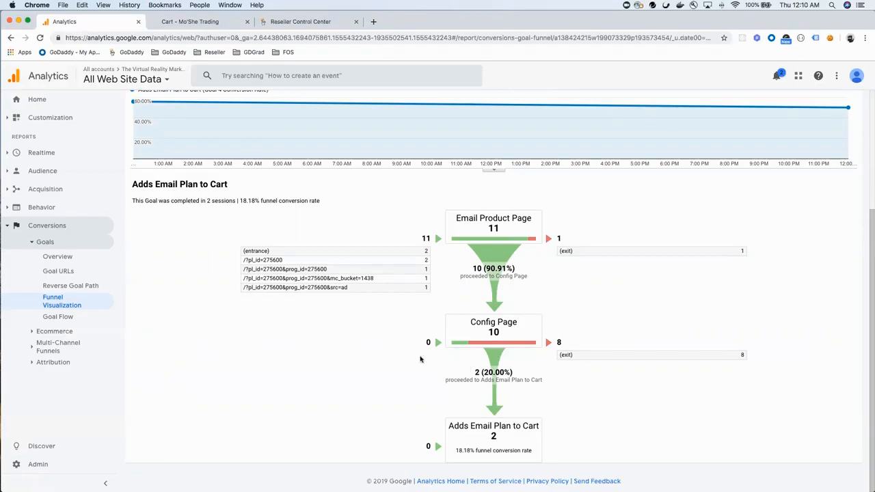
mouse_move(160, 316)
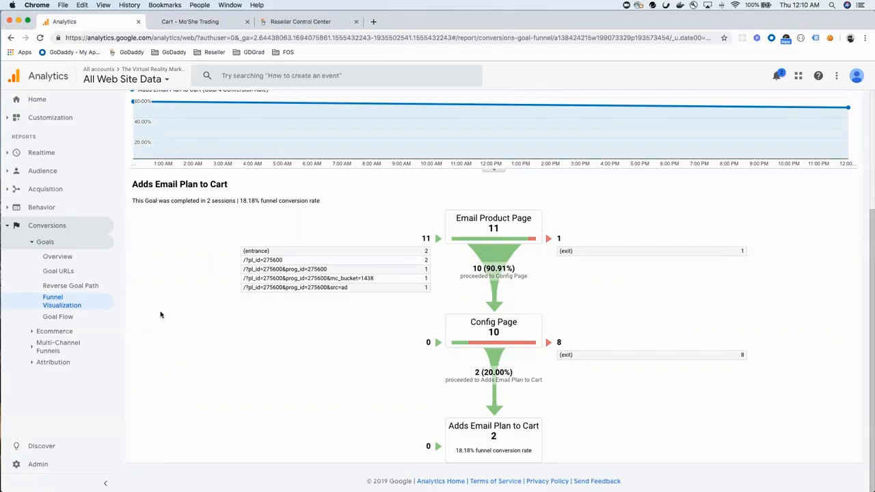